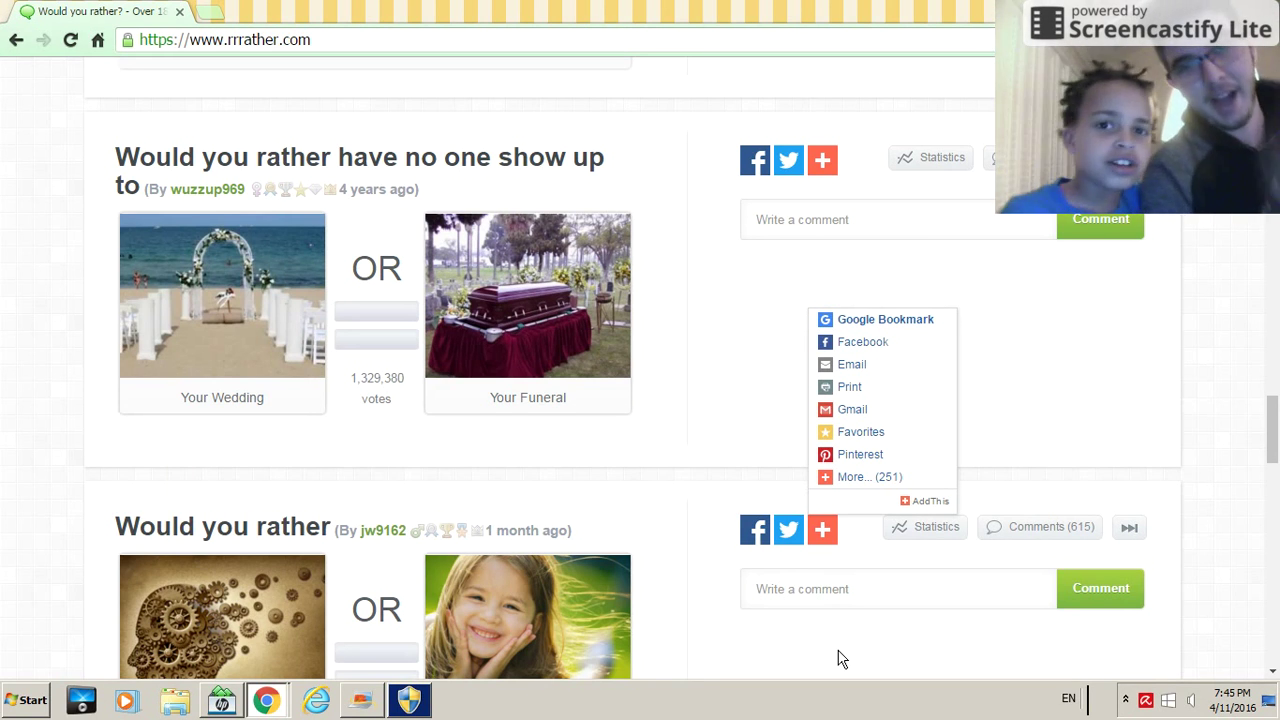
pyautogui.moveTo(640, 413)
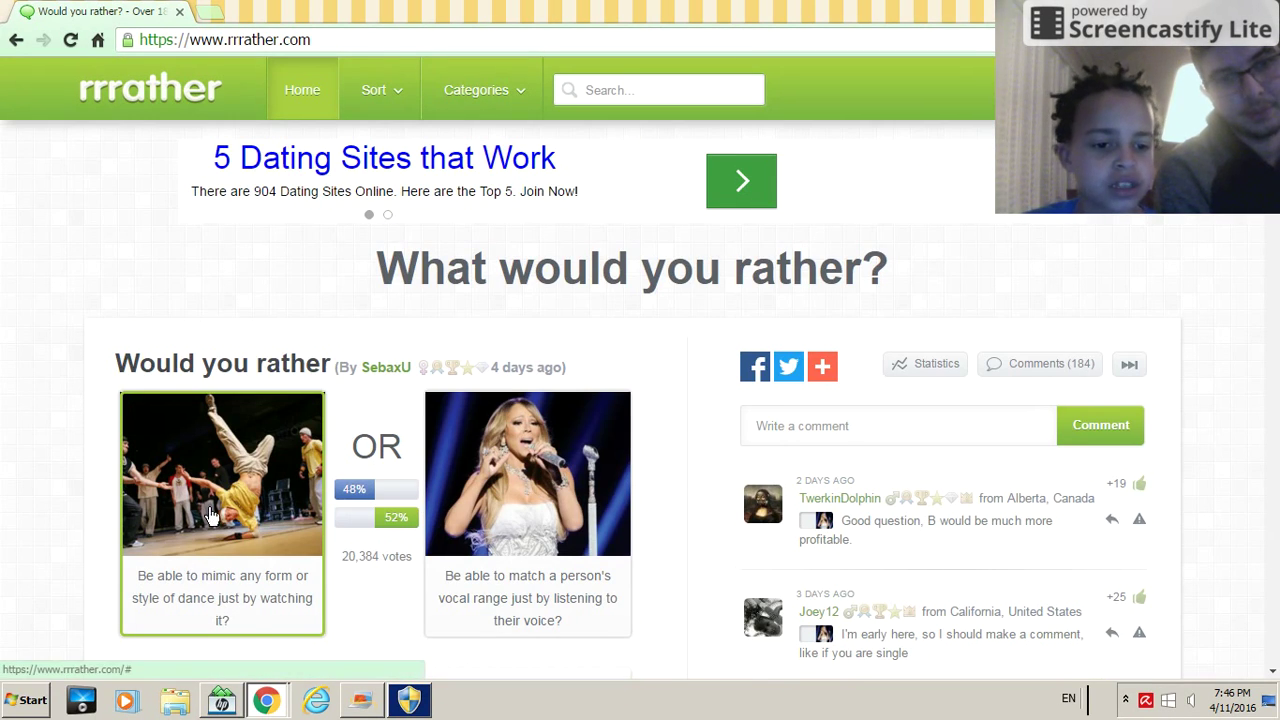
# - Work down the opening questions and pick Your Funeral over Your Wedding on the no-one-shows-up question
pyautogui.scroll(-3)
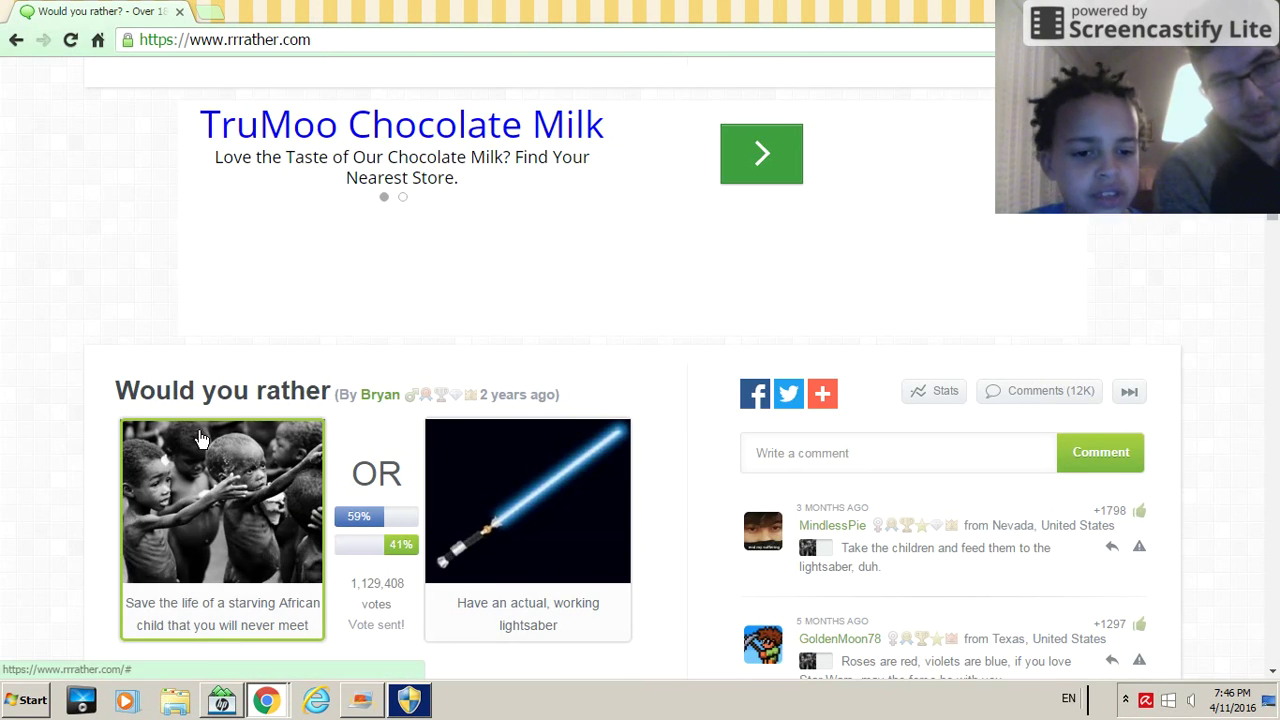
pyautogui.scroll(-3)
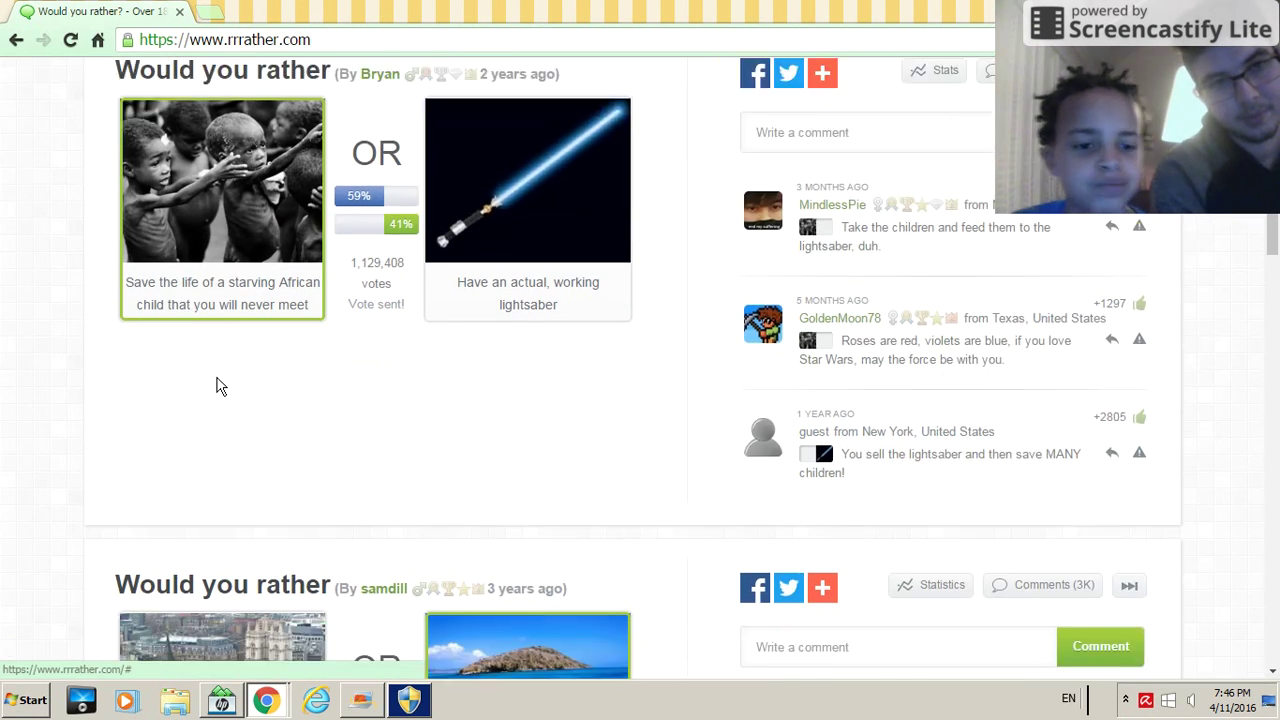
pyautogui.scroll(-3)
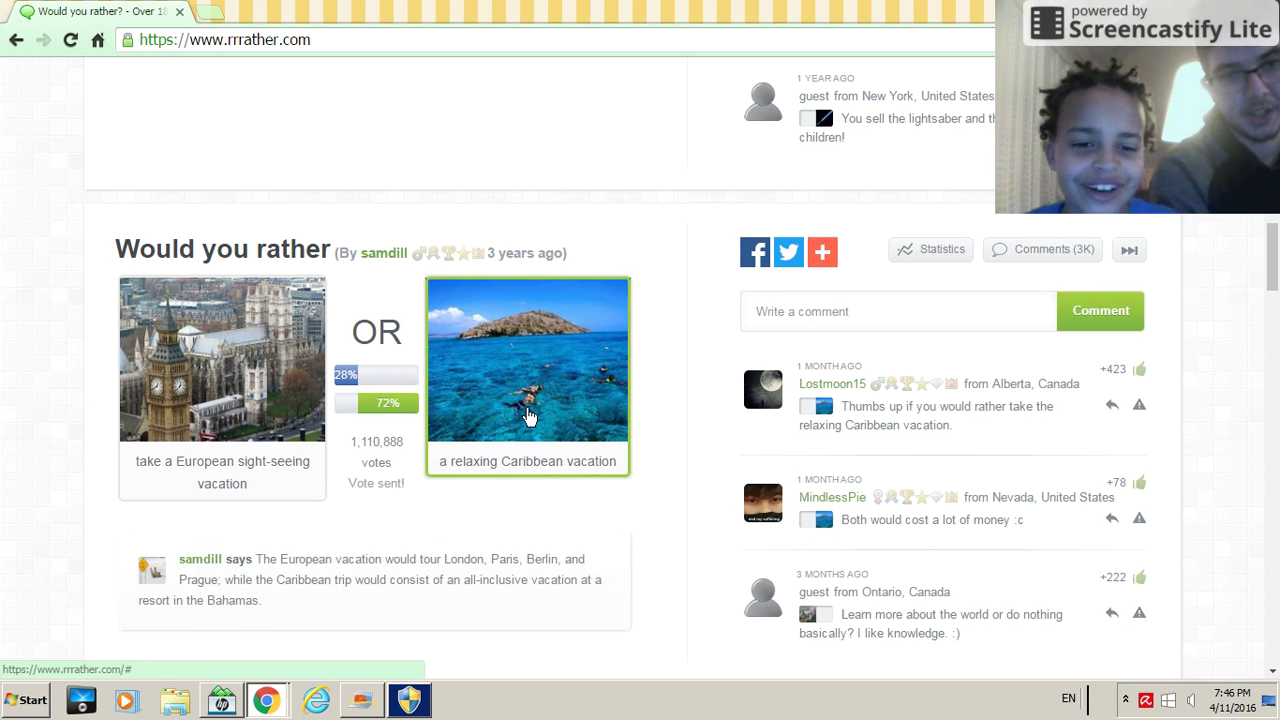
pyautogui.scroll(-3)
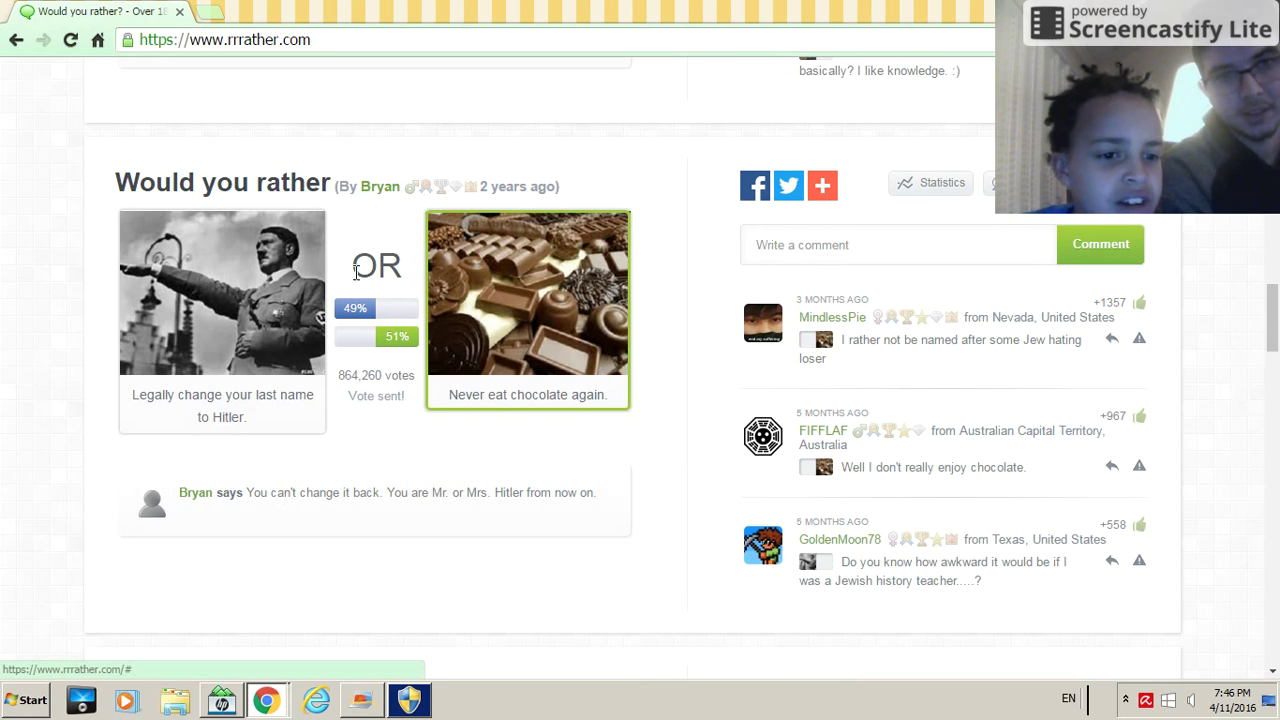
pyautogui.moveTo(238, 396)
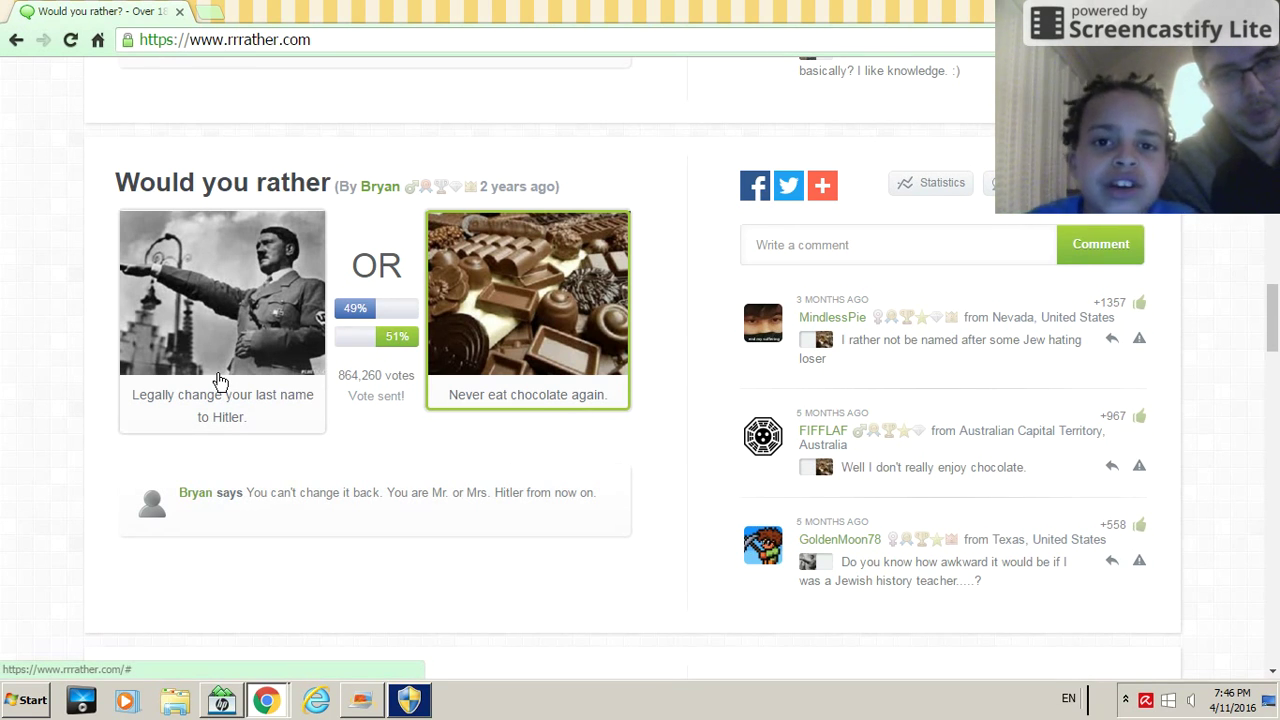
pyautogui.moveTo(210, 358)
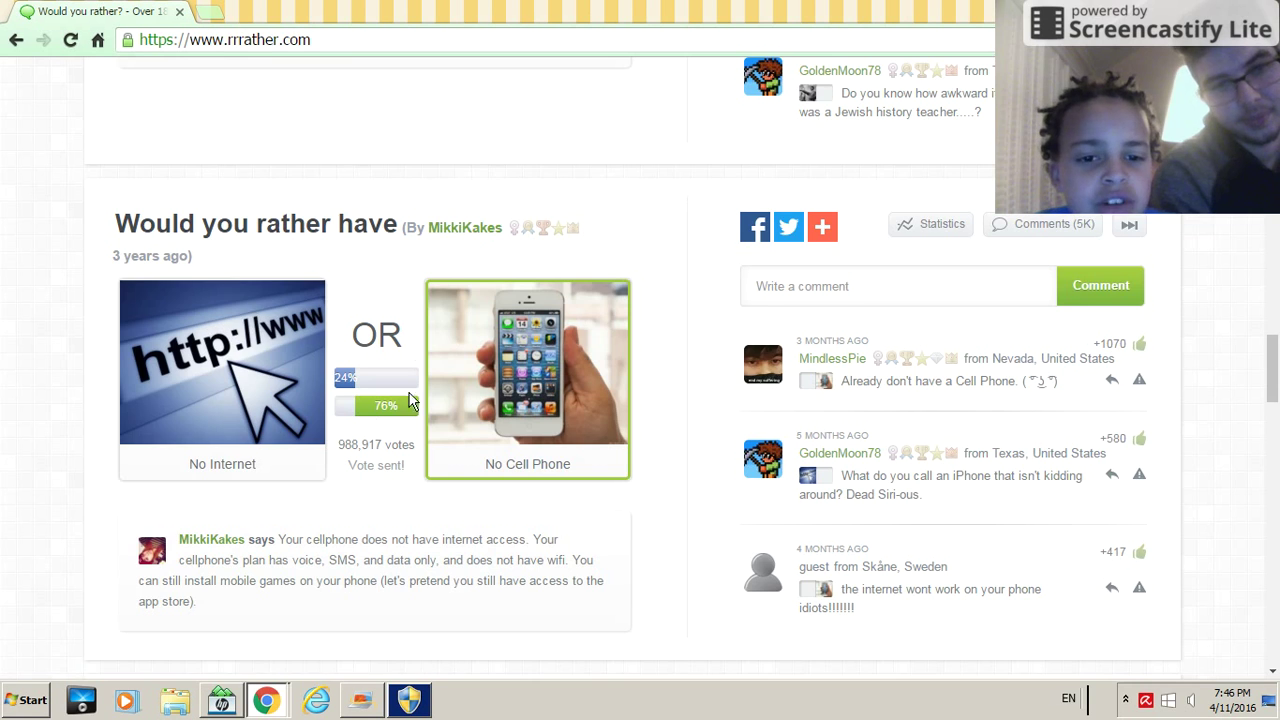
pyautogui.scroll(-3)
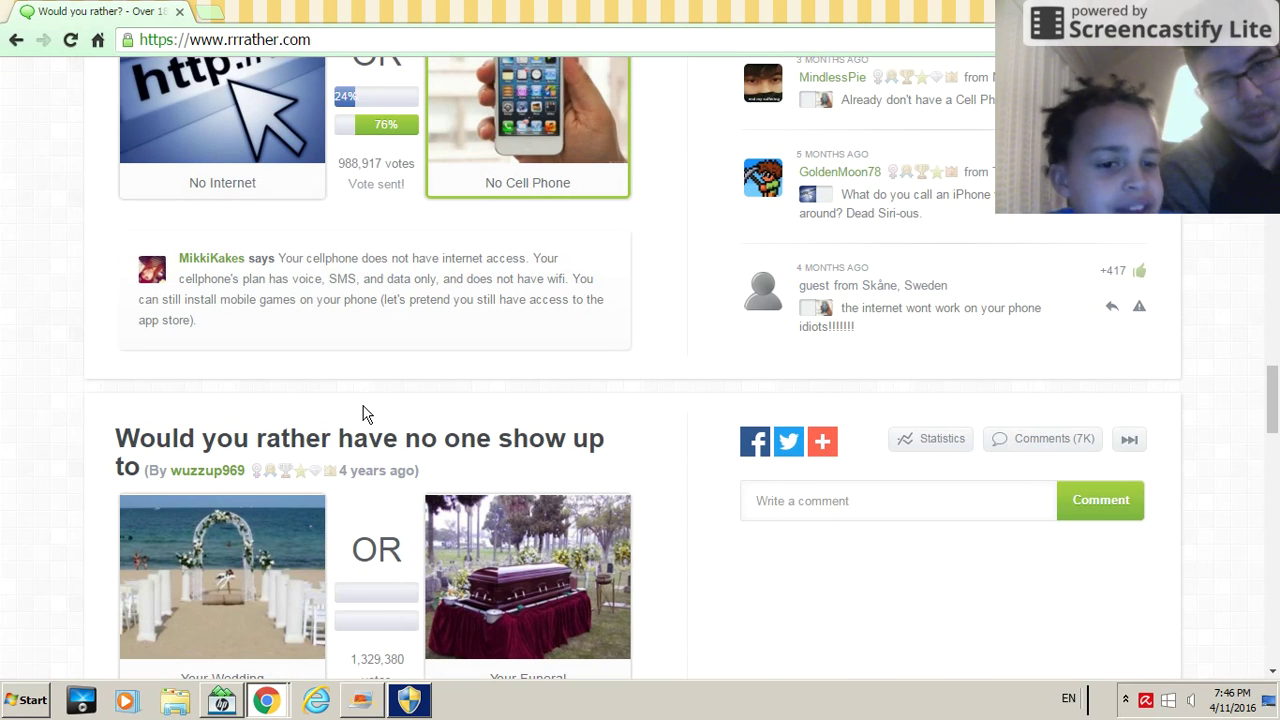
pyautogui.scroll(-3)
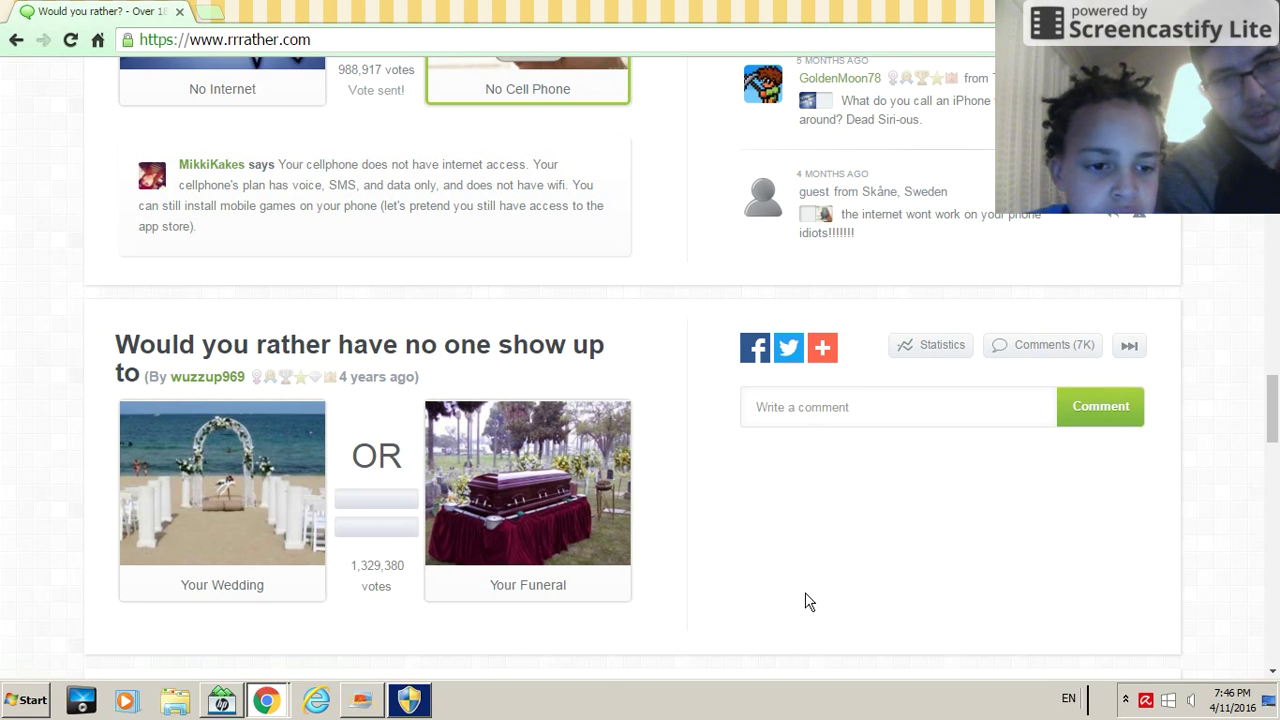
pyautogui.moveTo(713, 595)
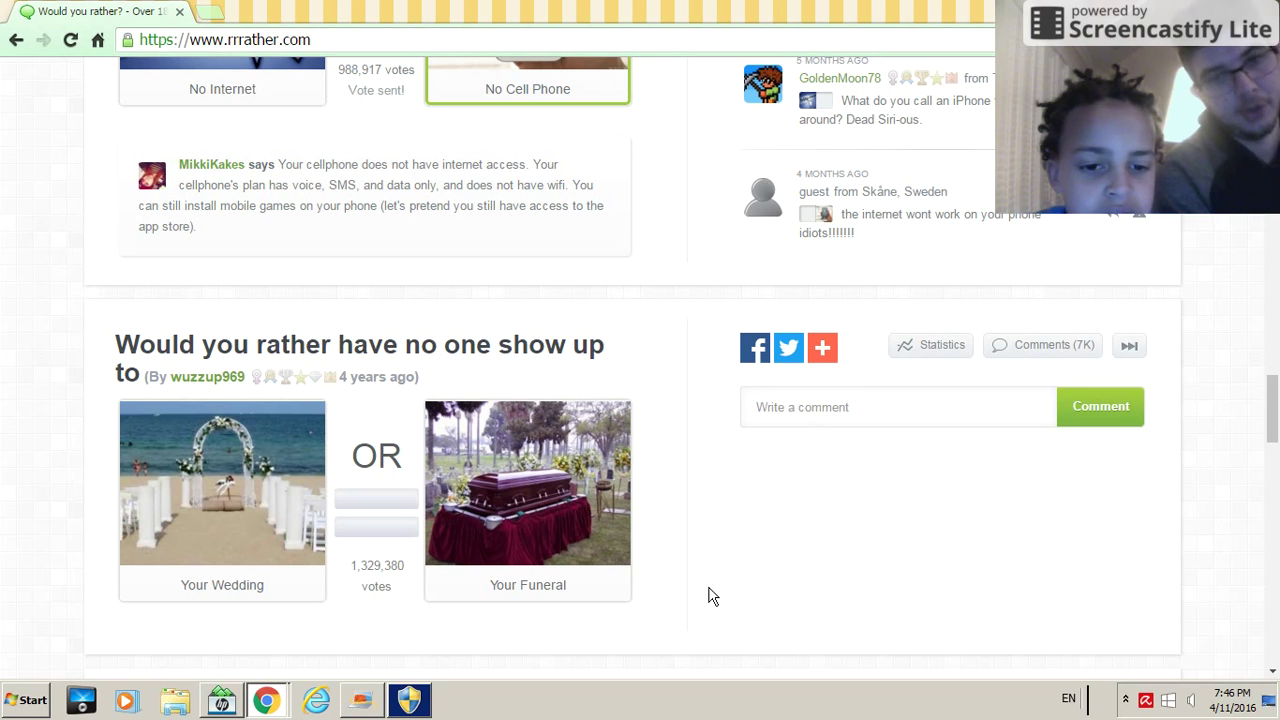
pyautogui.click(527, 486)
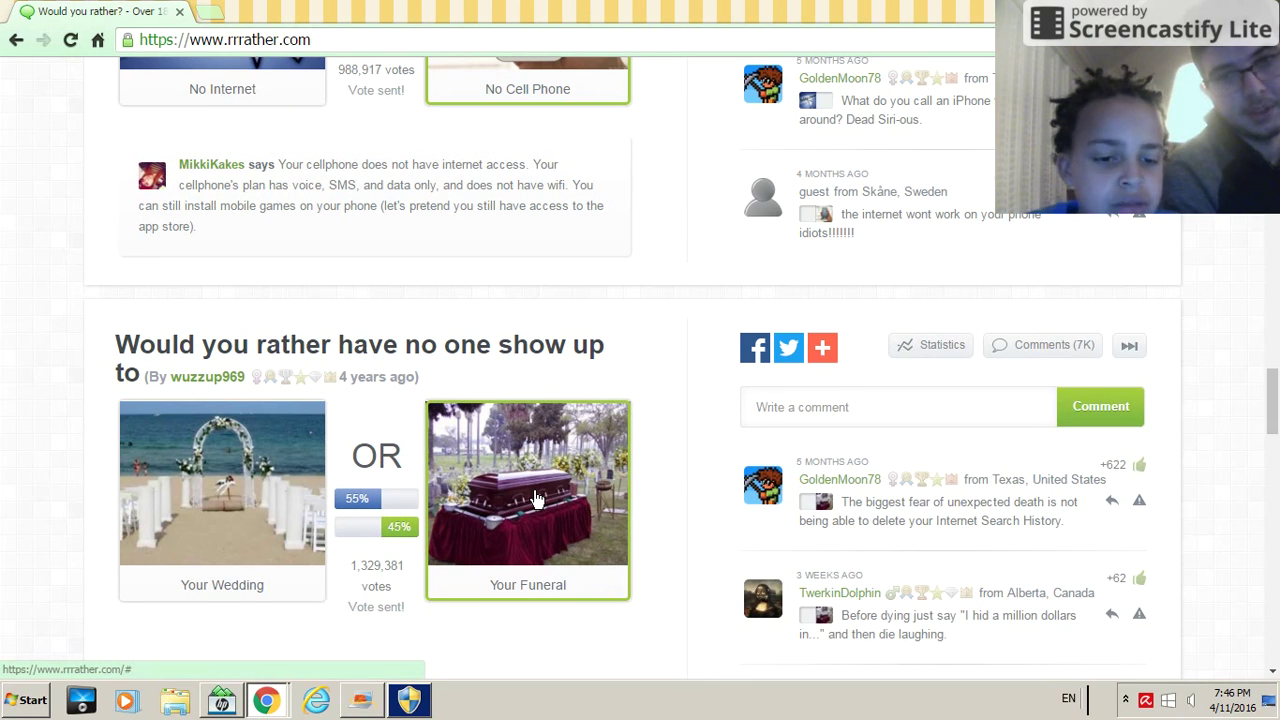
pyautogui.moveTo(289, 510)
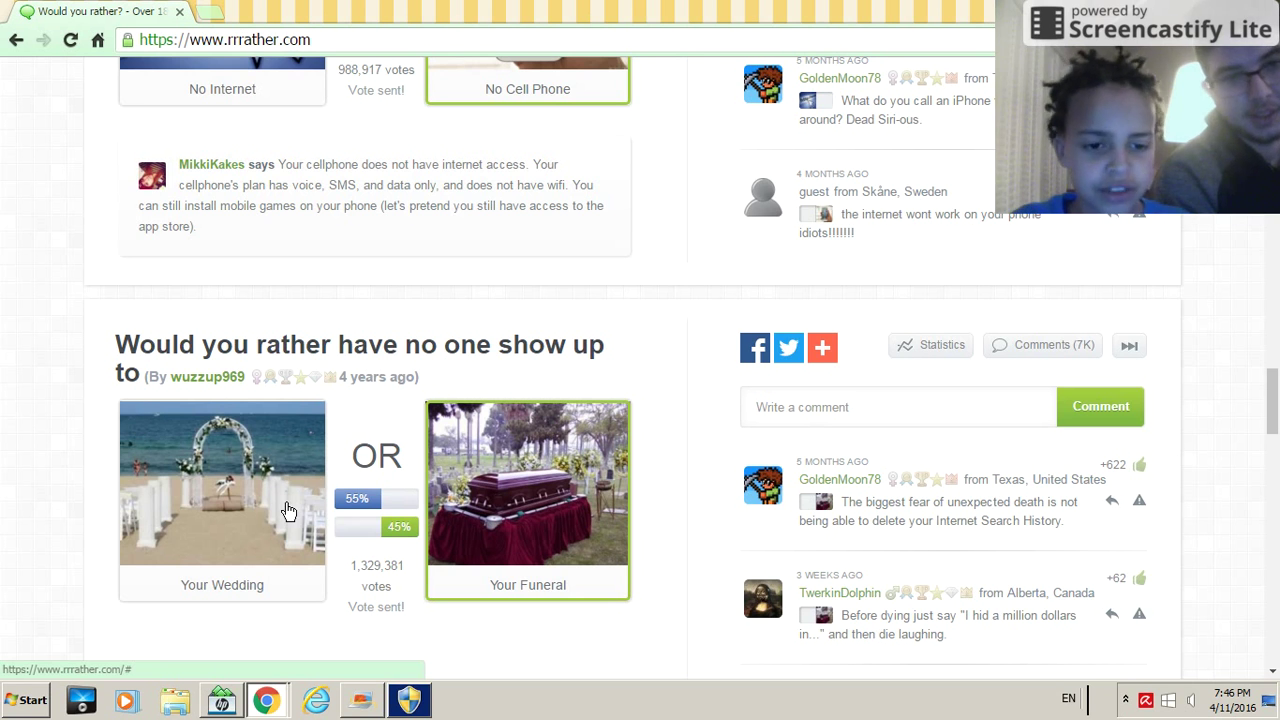
pyautogui.moveTo(695, 595)
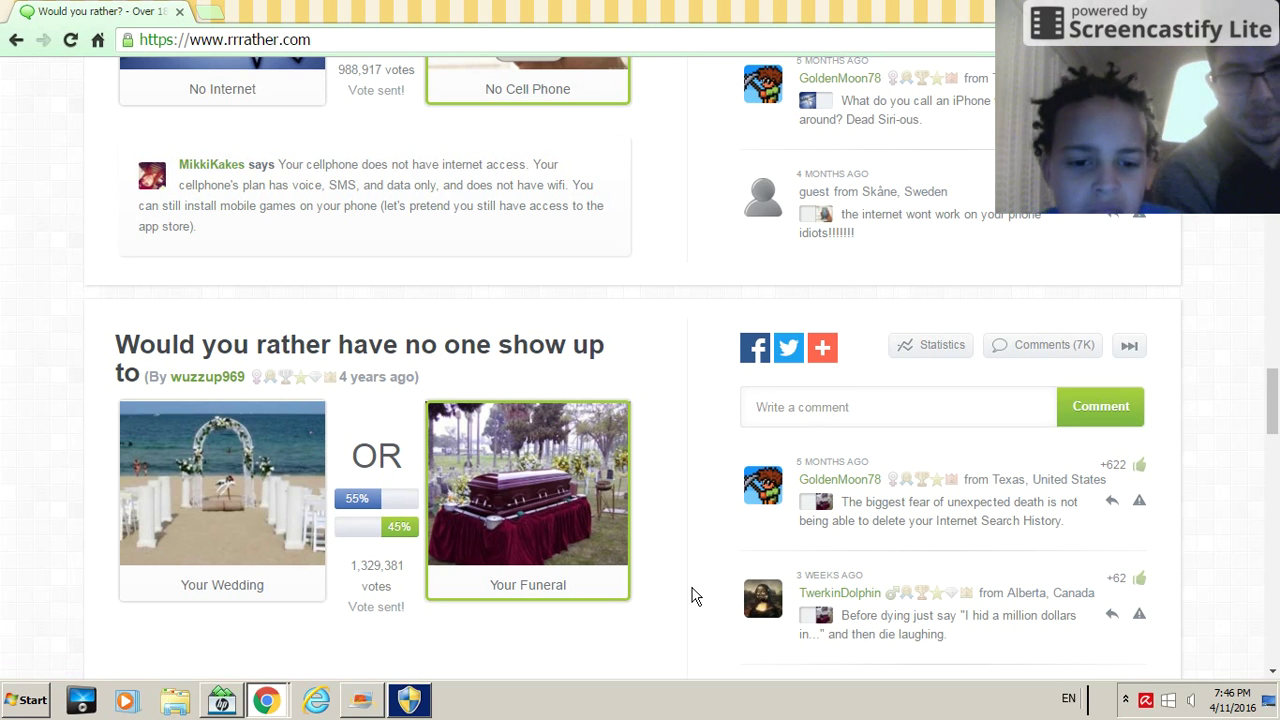
# - Answer the aging question by choosing to mentally never age
pyautogui.scroll(-3)
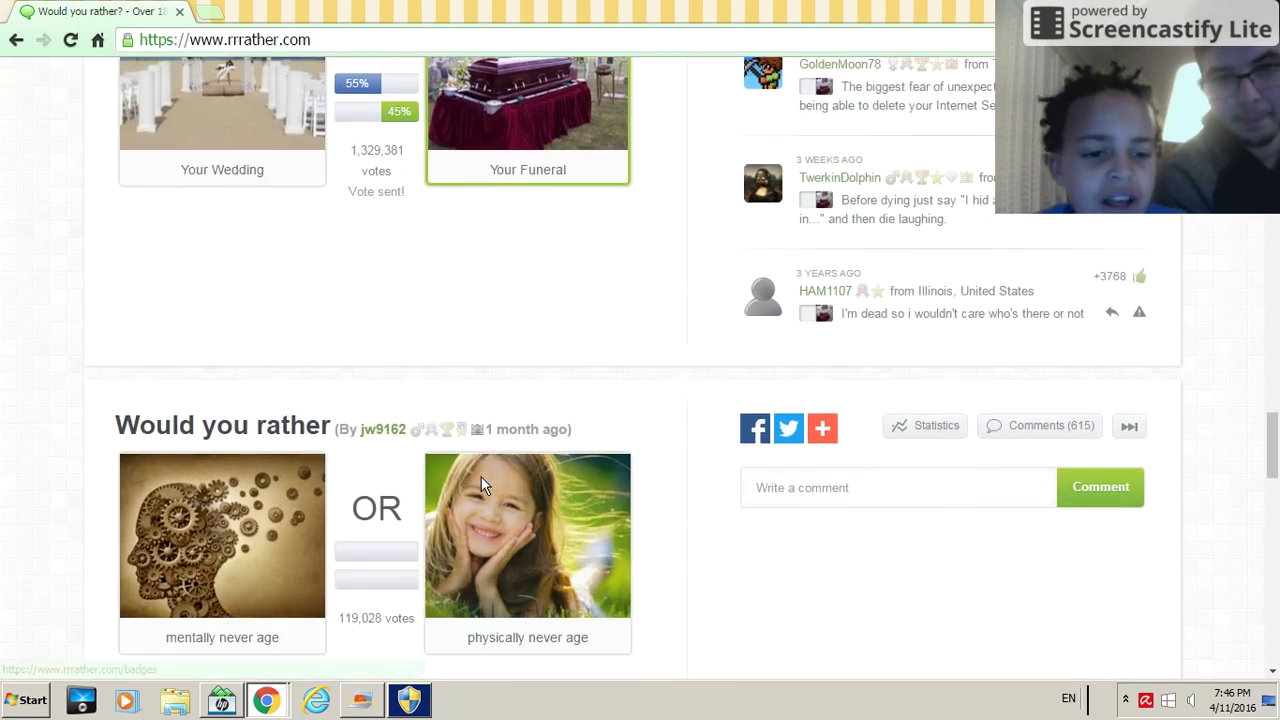
pyautogui.scroll(-3)
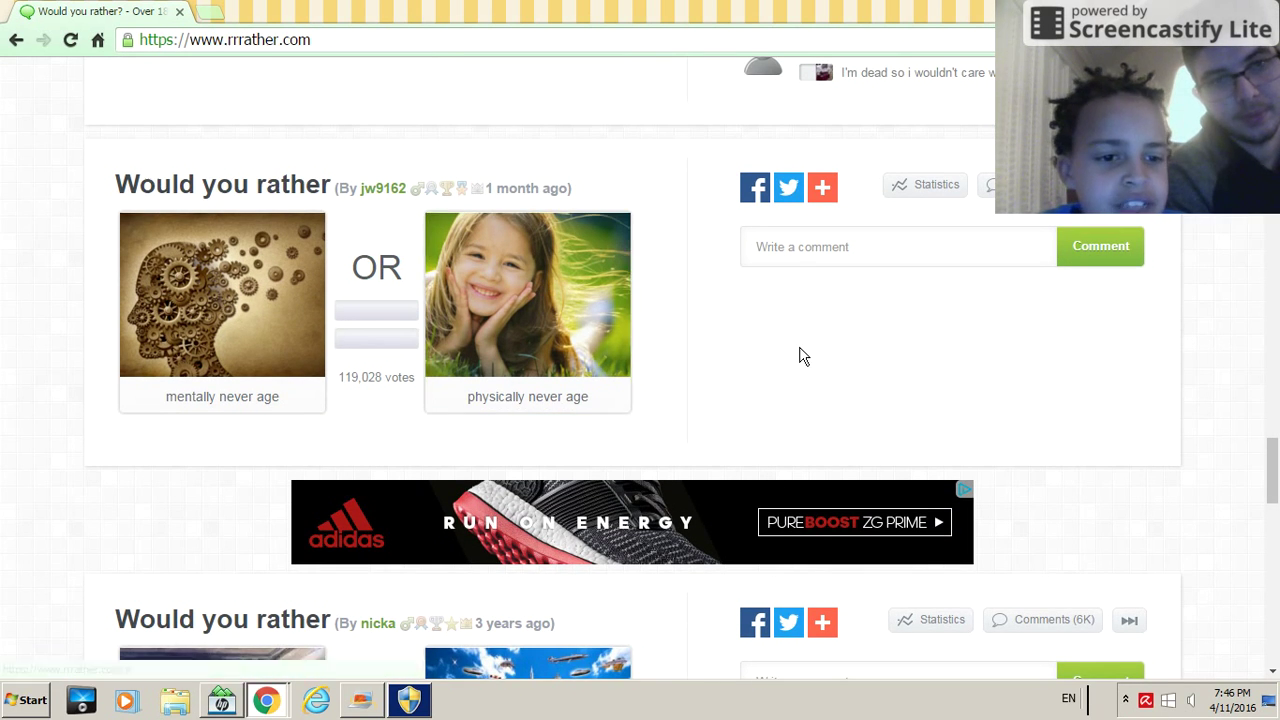
pyautogui.moveTo(207, 318)
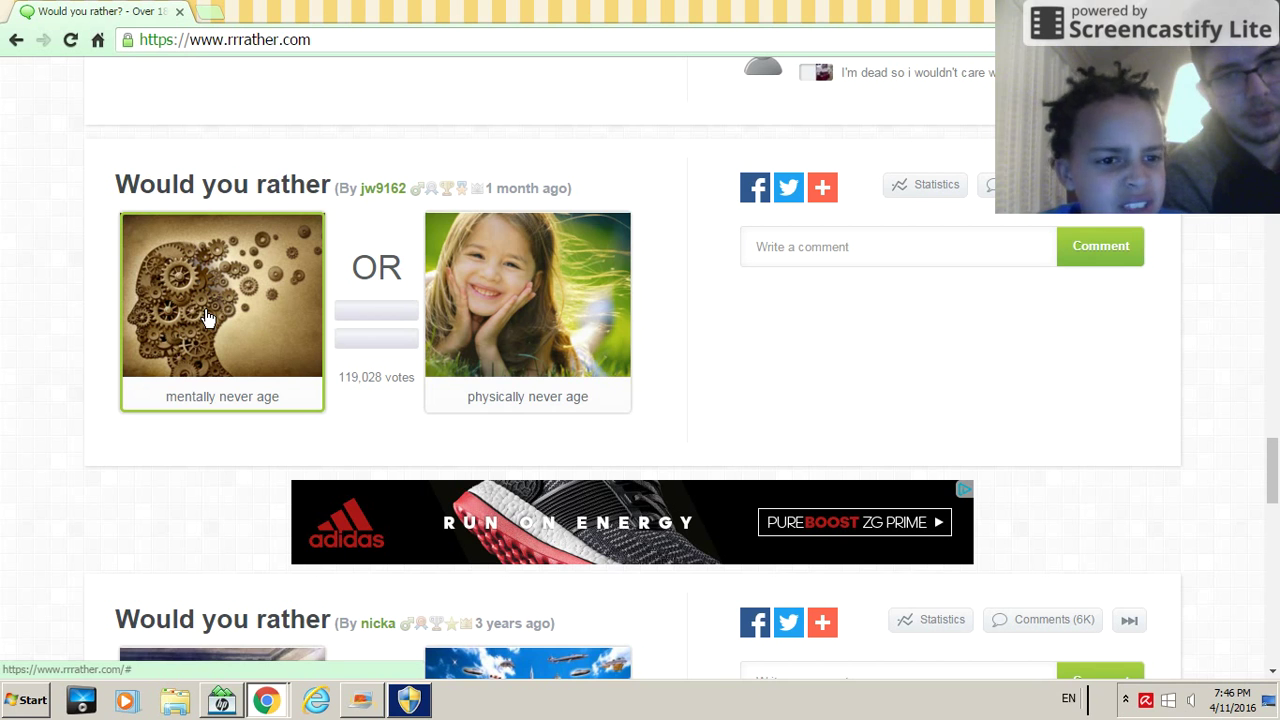
pyautogui.click(222, 310)
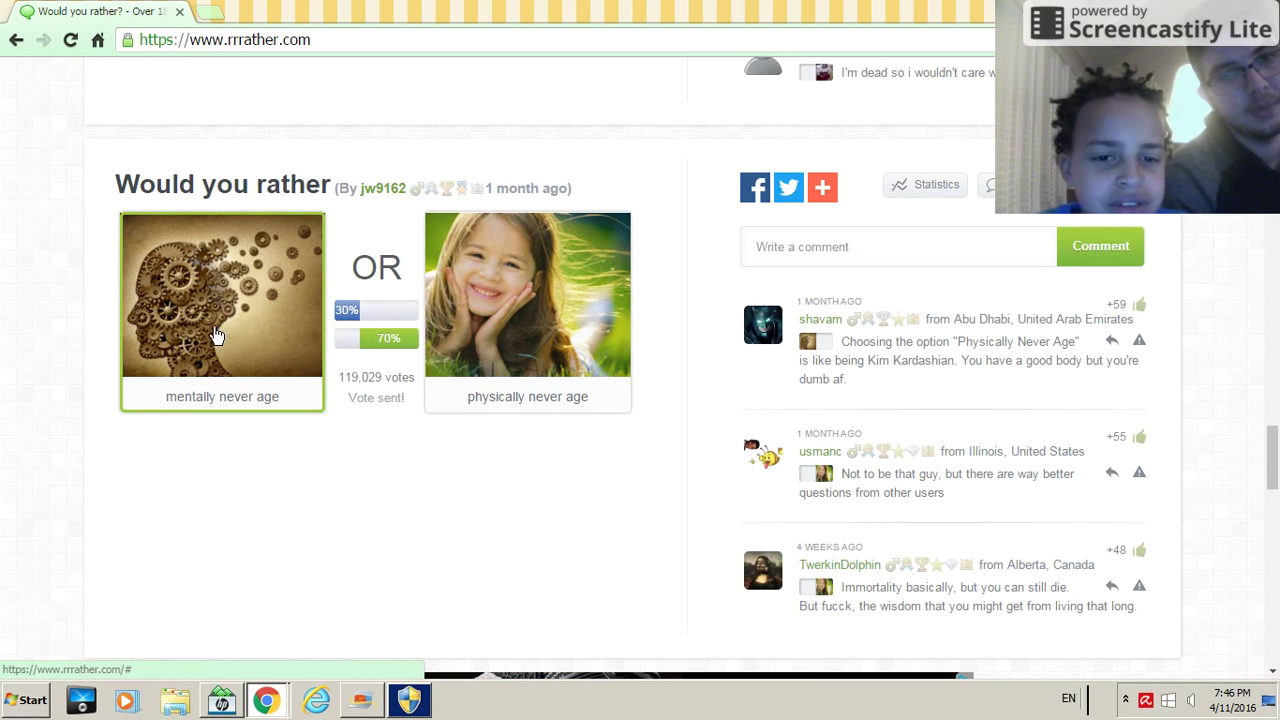
pyautogui.scroll(-3)
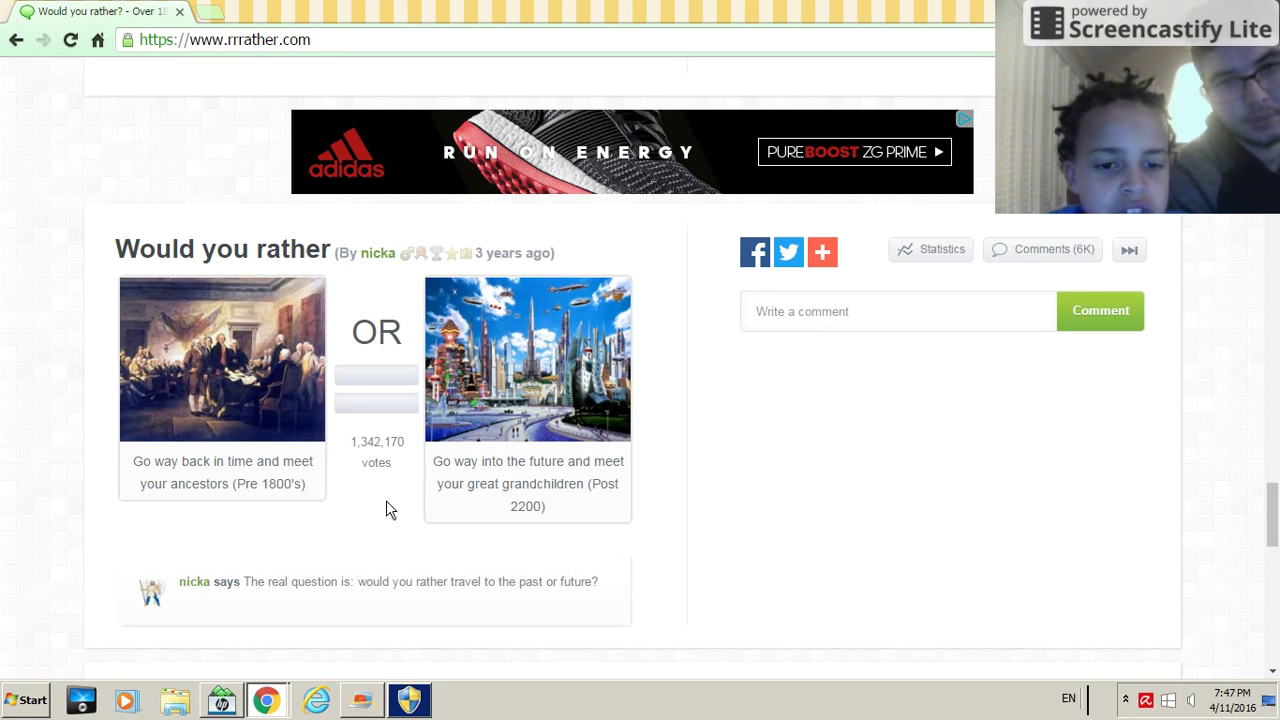
pyautogui.moveTo(707, 456)
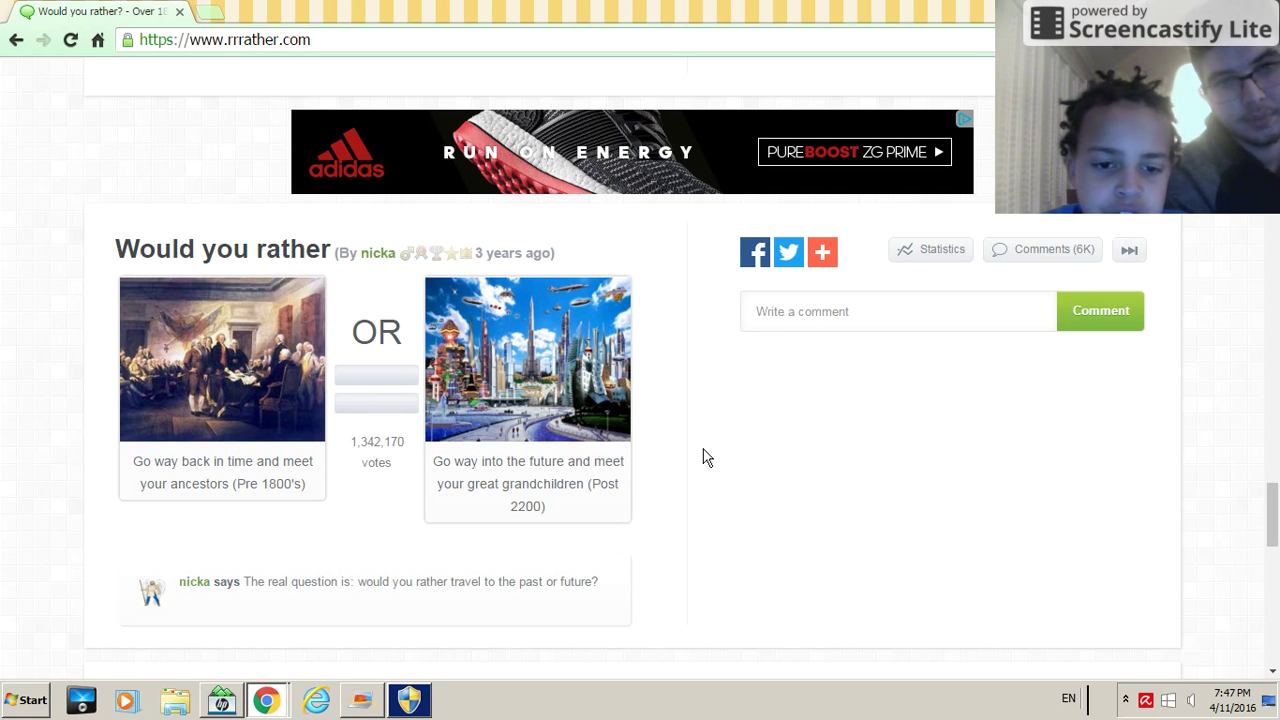
pyautogui.moveTo(694, 461)
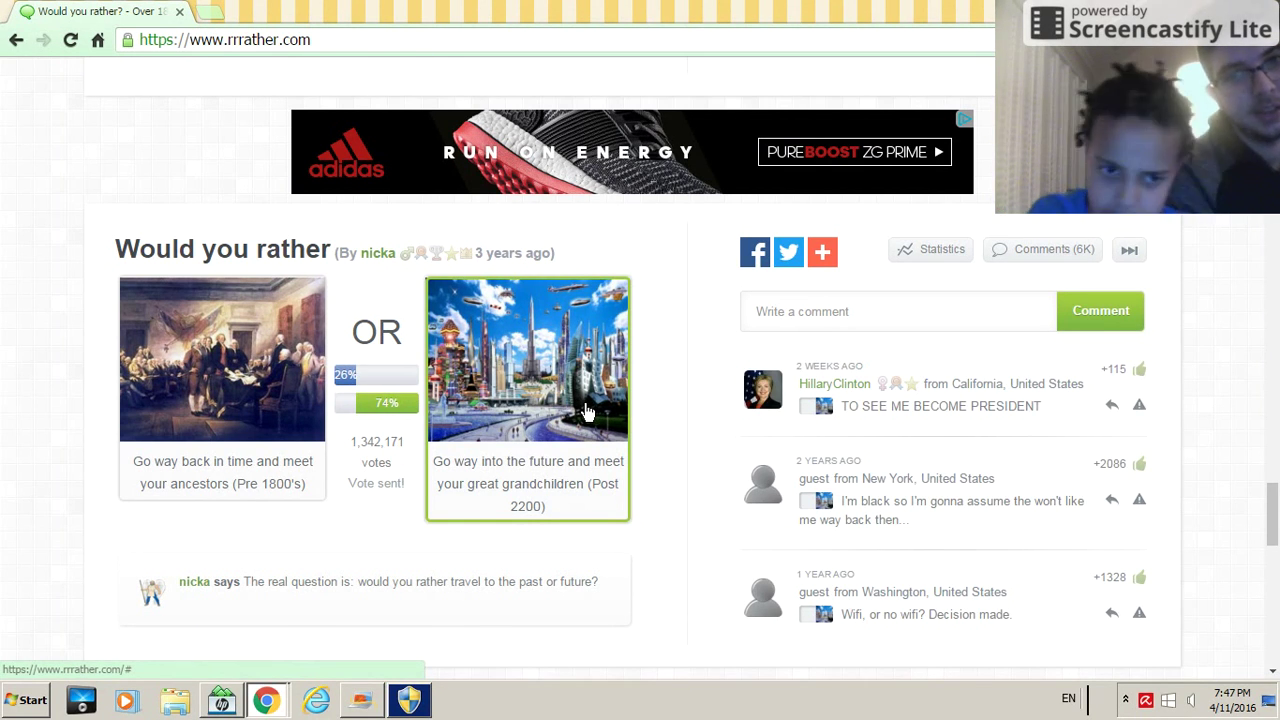
pyautogui.scroll(-3)
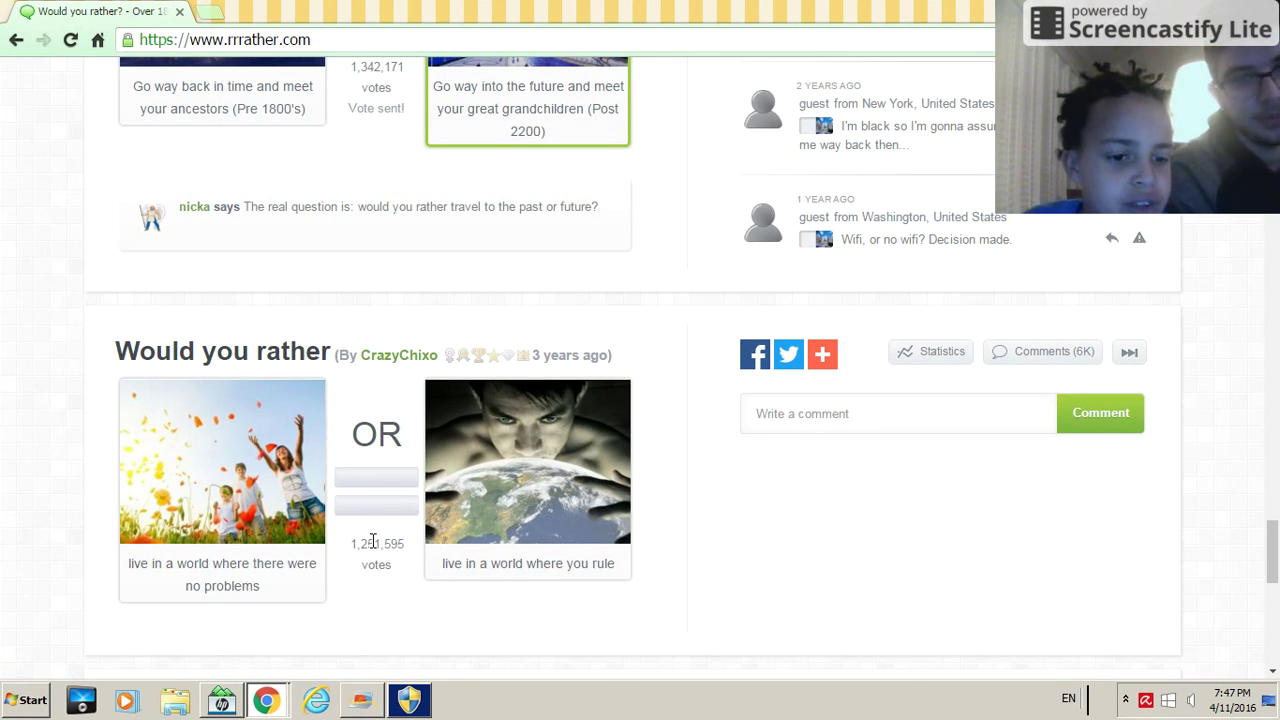
pyautogui.moveTo(665, 506)
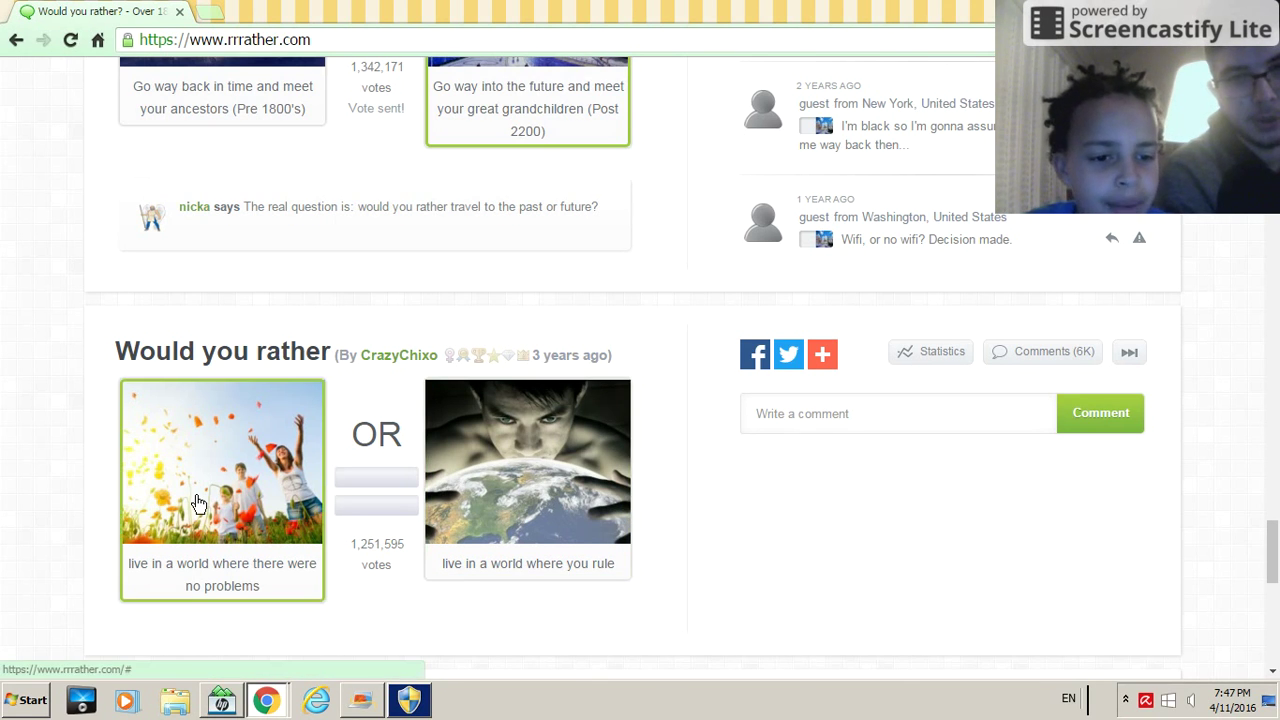
# - Choose living in a world you rule, then finding $10,000,000 over true love
pyautogui.click(527, 461)
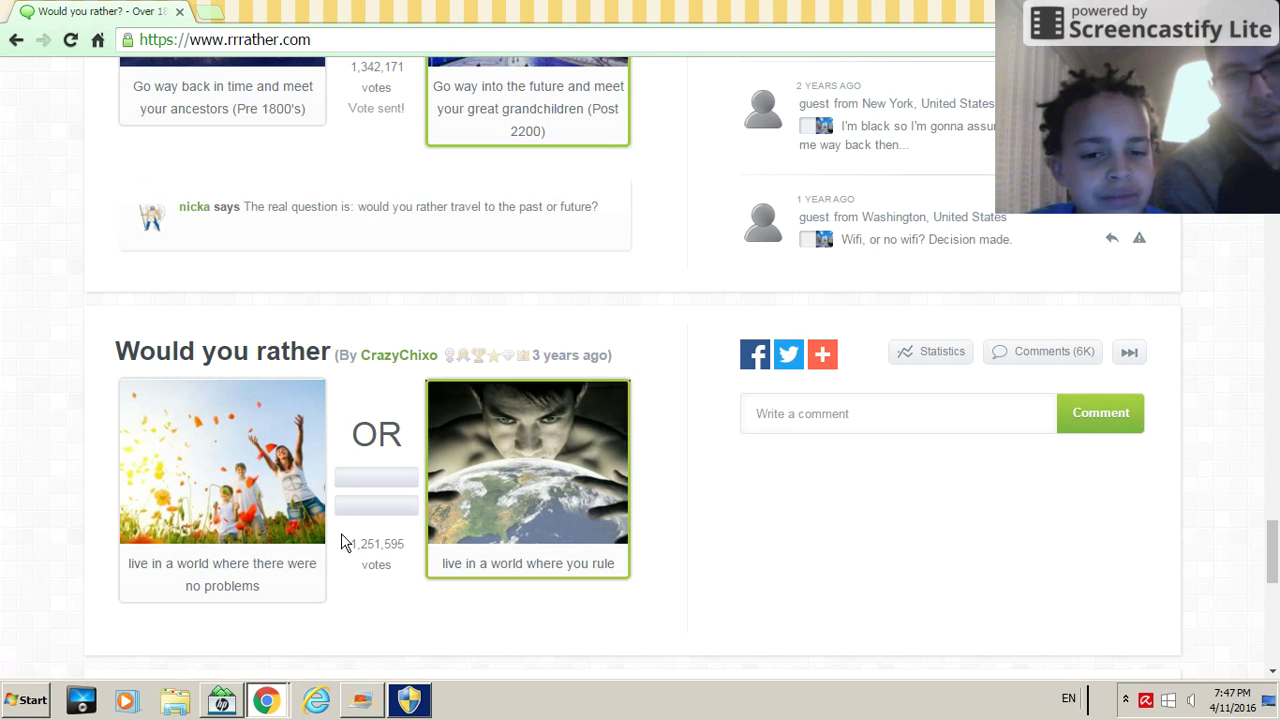
pyautogui.click(527, 461)
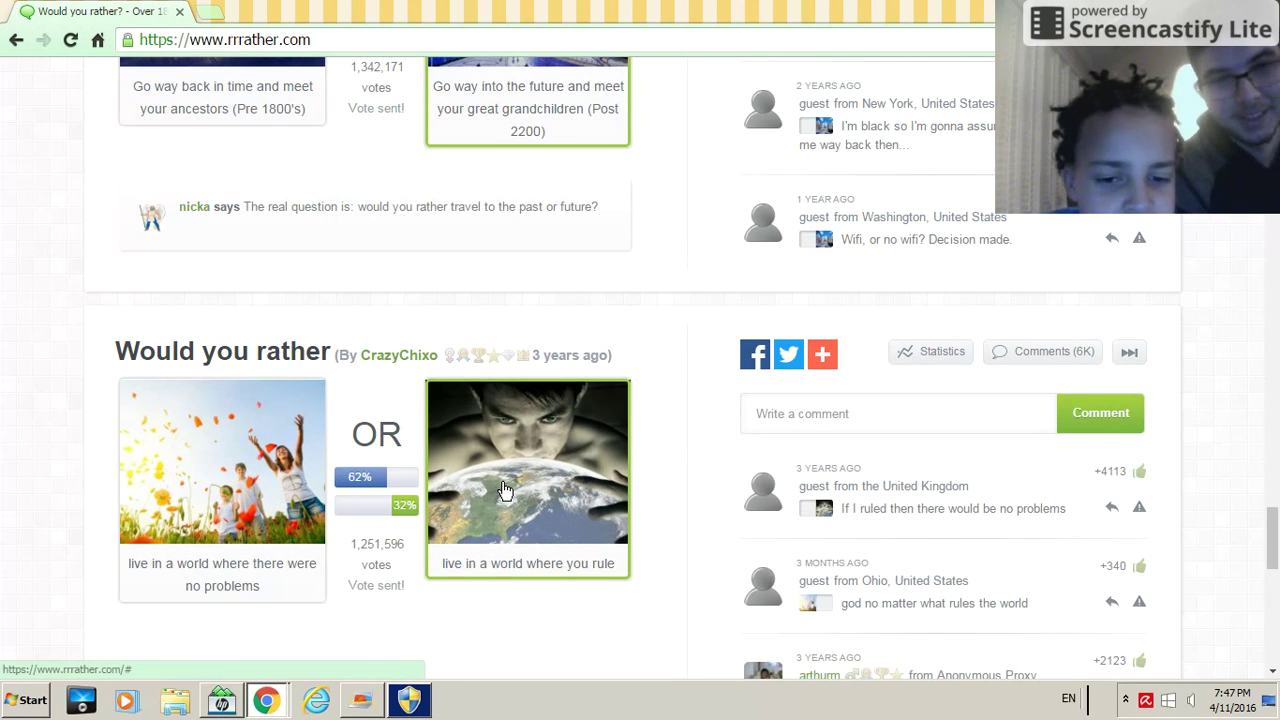
pyautogui.click(252, 461)
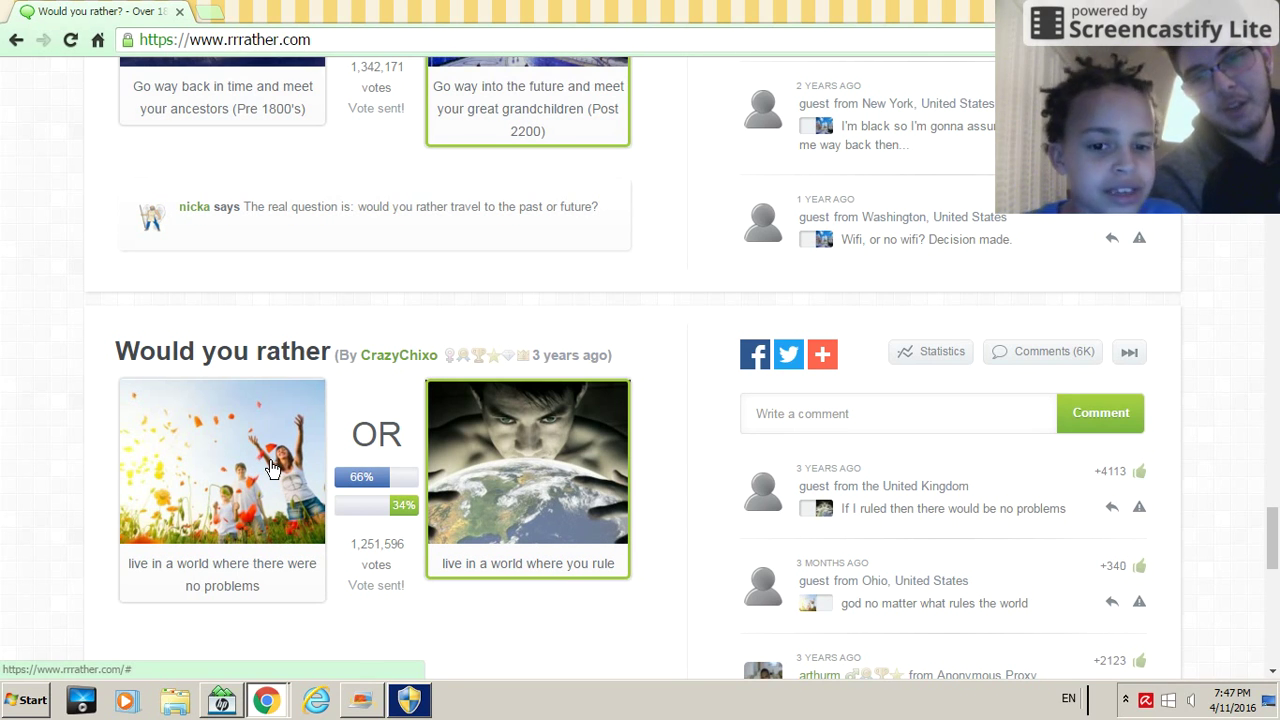
pyautogui.moveTo(260, 464)
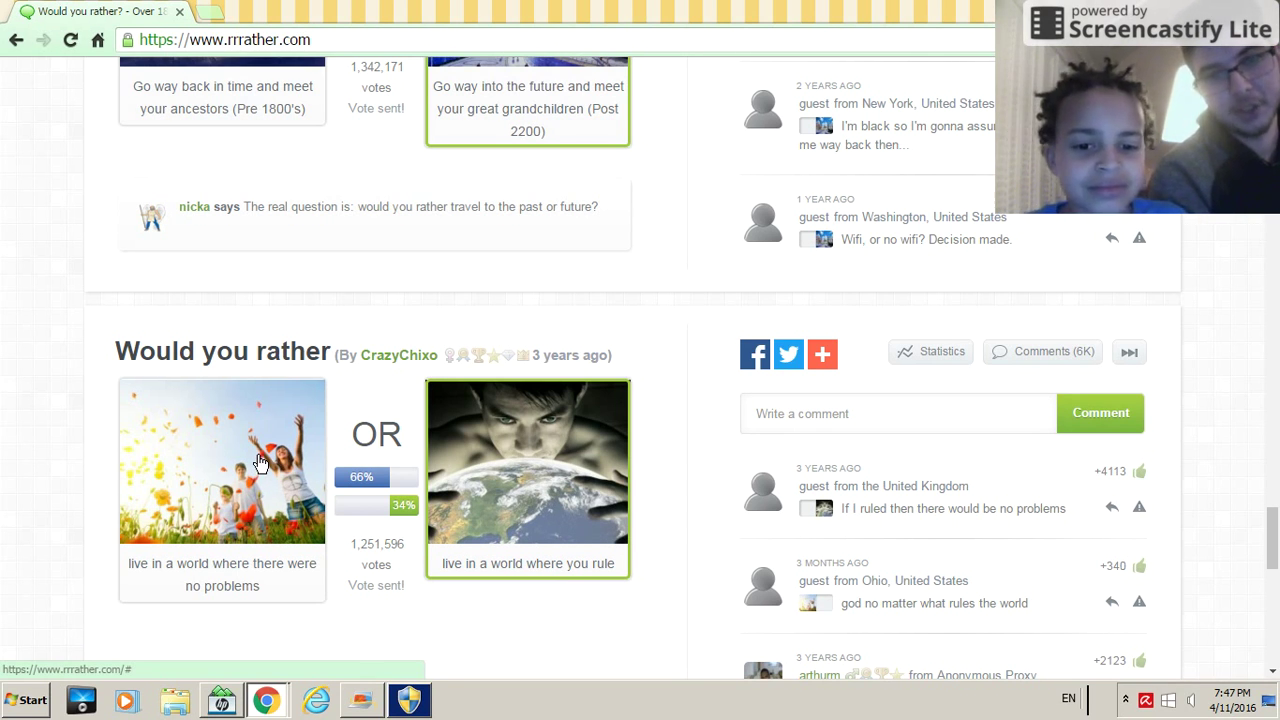
pyautogui.moveTo(707, 416)
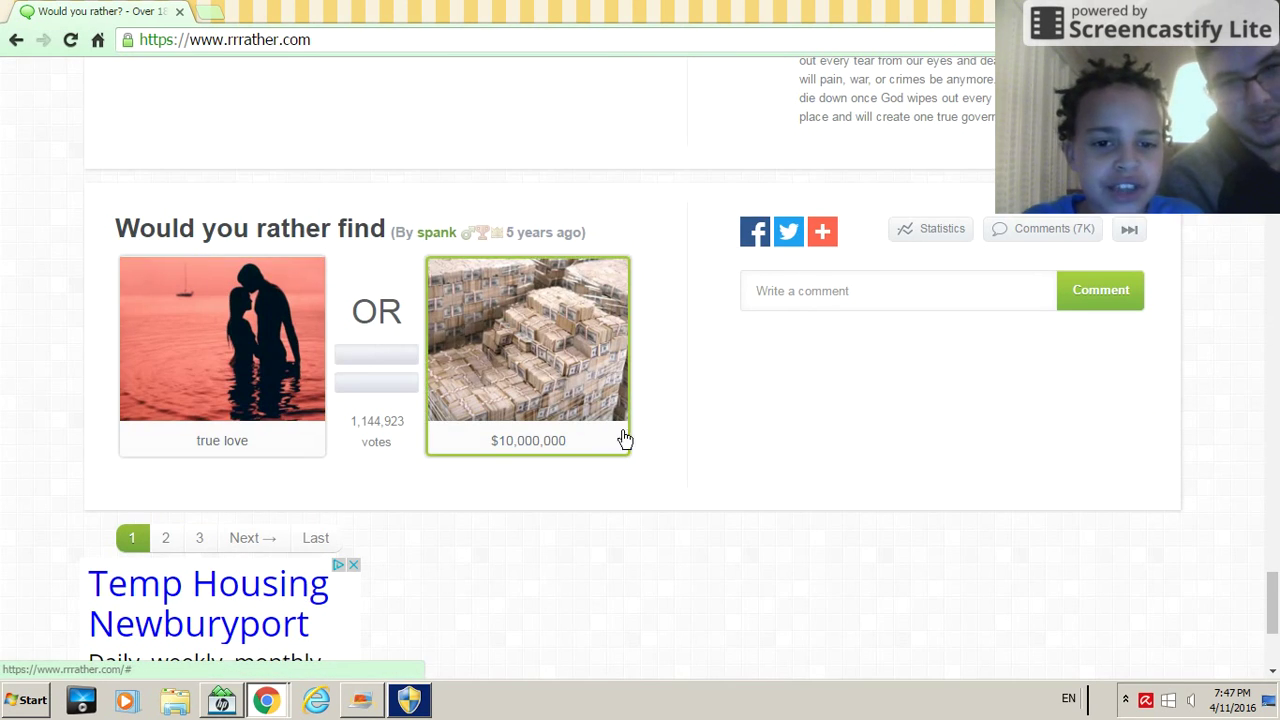
pyautogui.moveTo(627, 453)
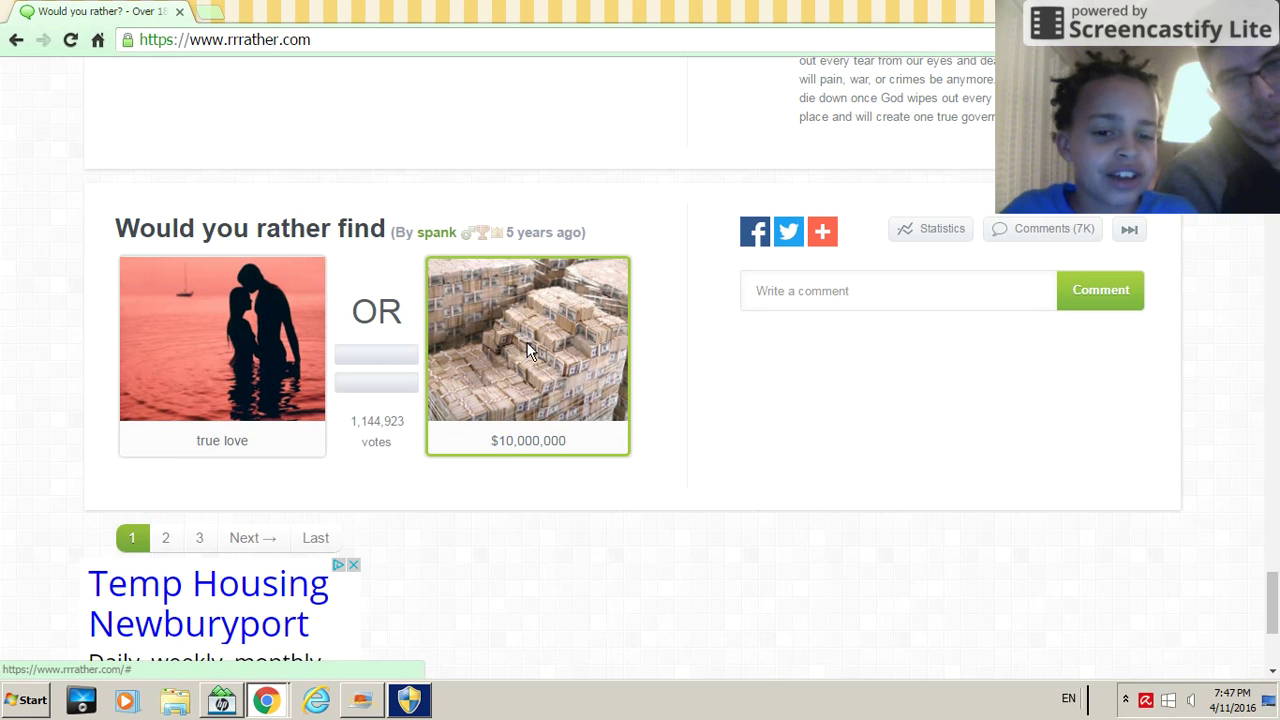
pyautogui.click(528, 352)
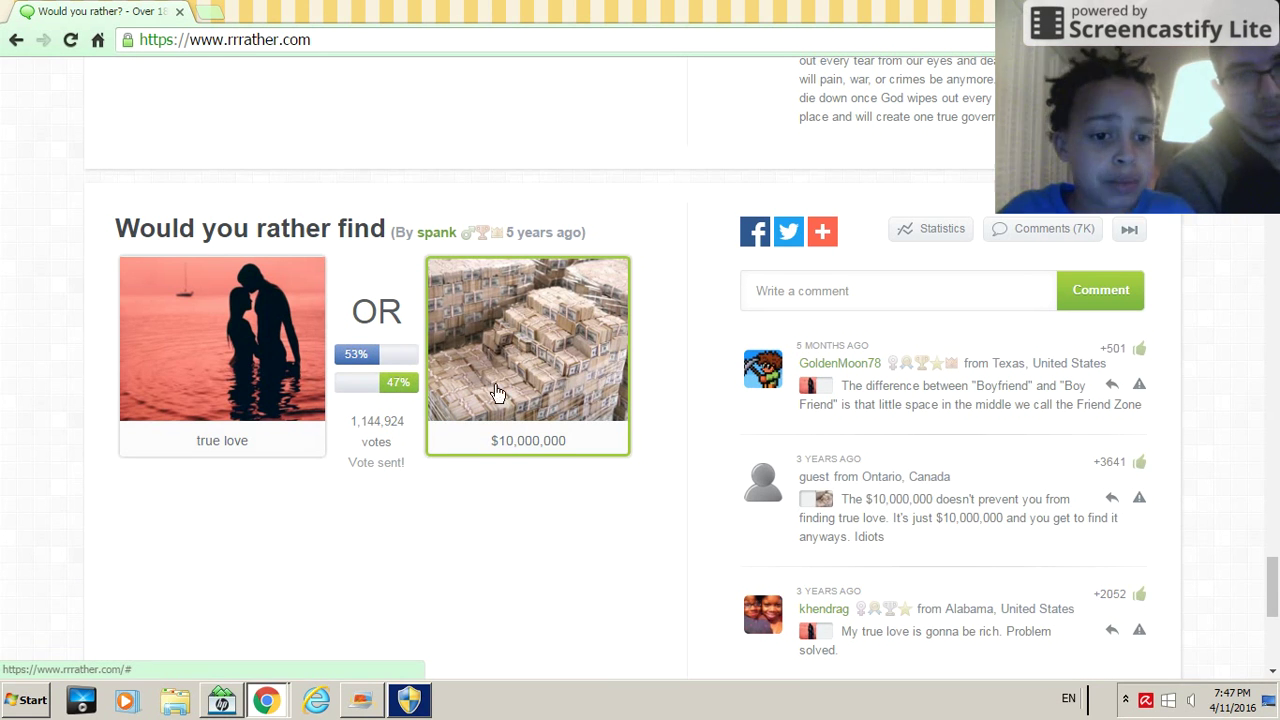
pyautogui.scroll(-3)
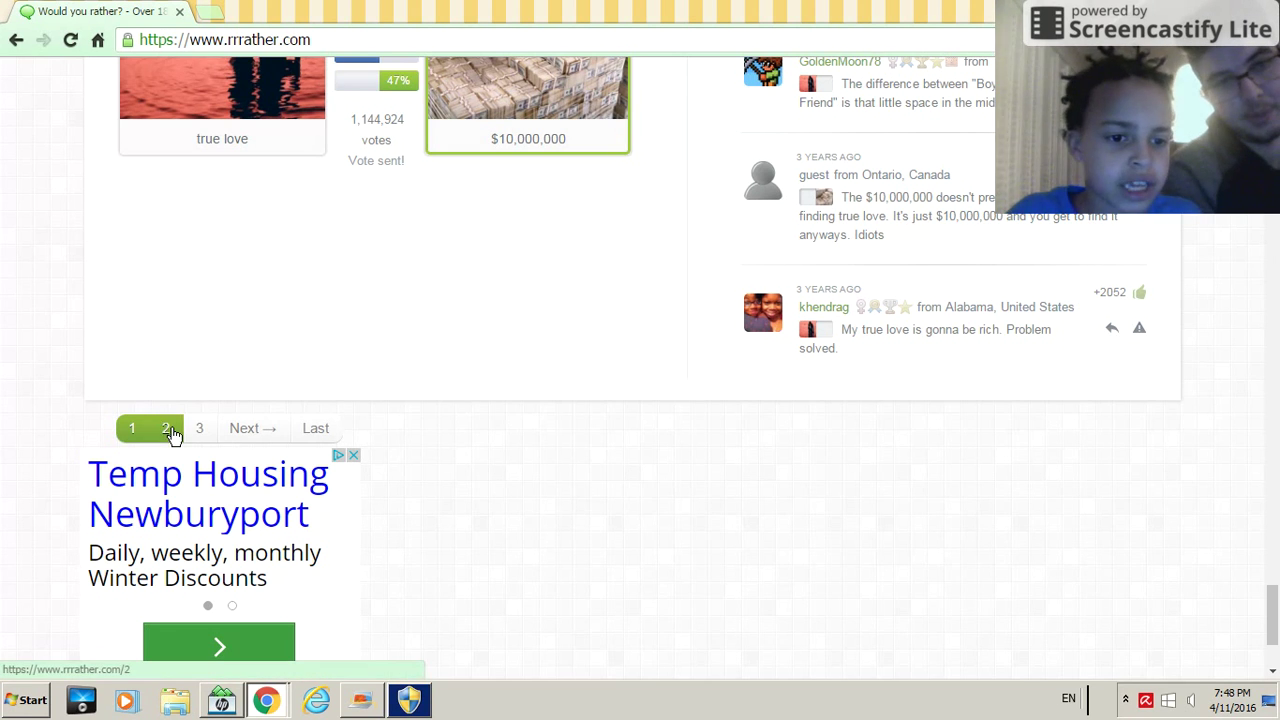
# - Move to page 2 and pick the life of fame and wealth over Harry Potter's world
pyautogui.click(166, 428)
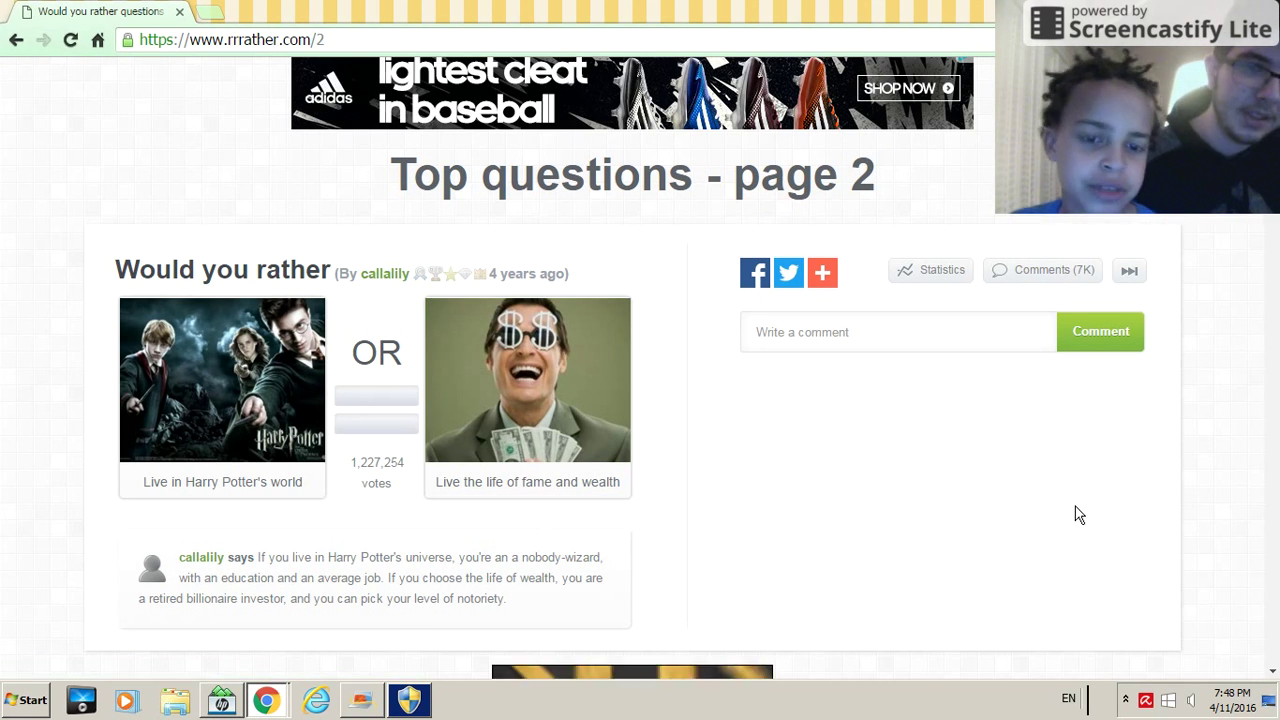
pyautogui.moveTo(1088, 520)
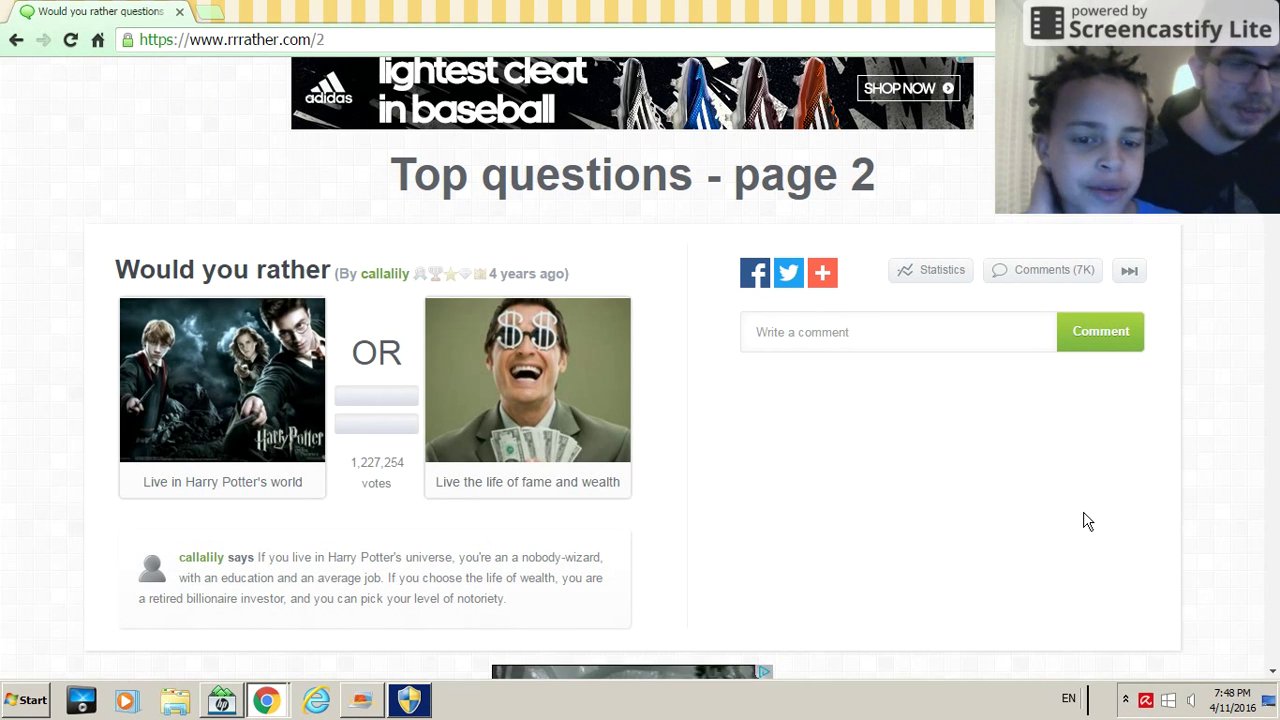
pyautogui.moveTo(983, 471)
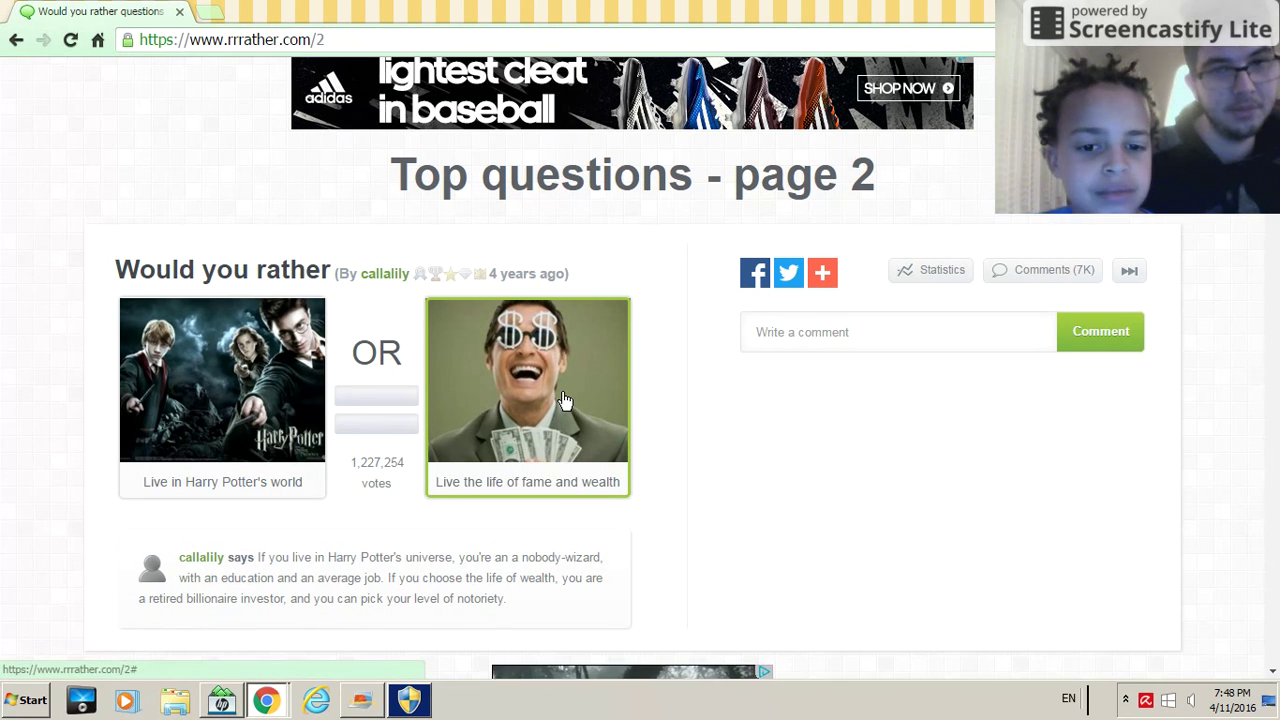
pyautogui.click(565, 398)
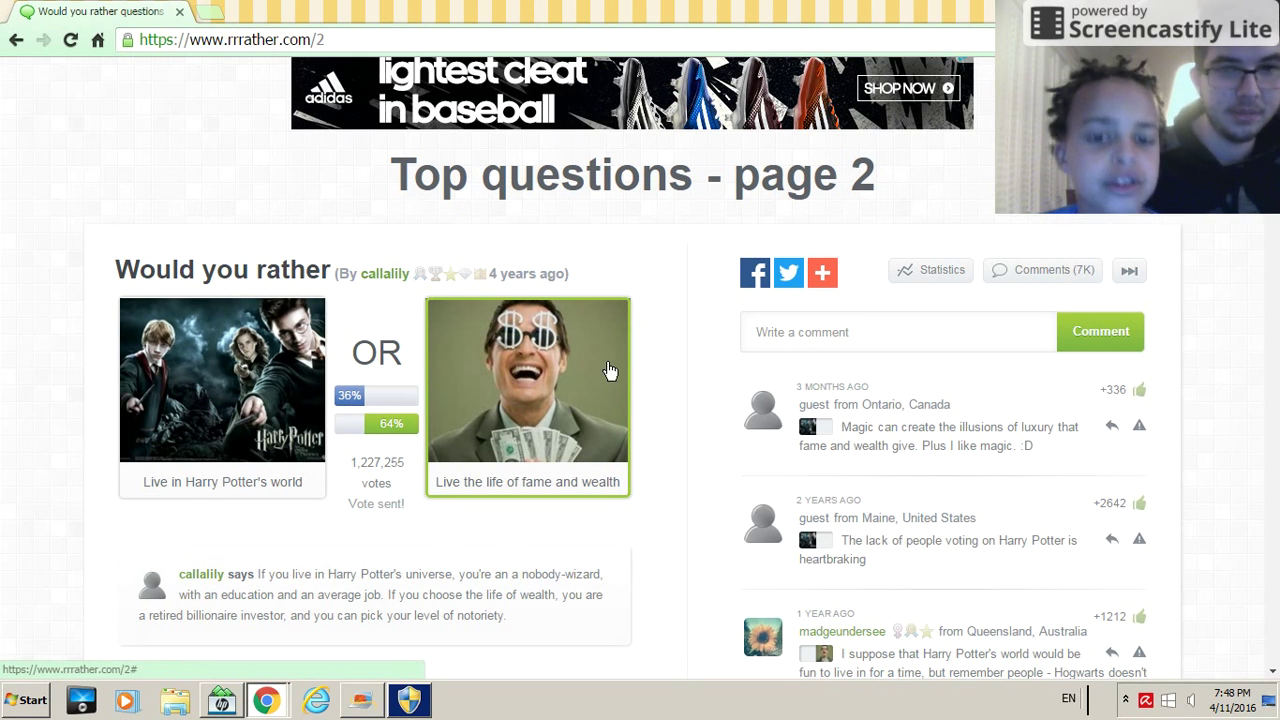
pyautogui.scroll(-3)
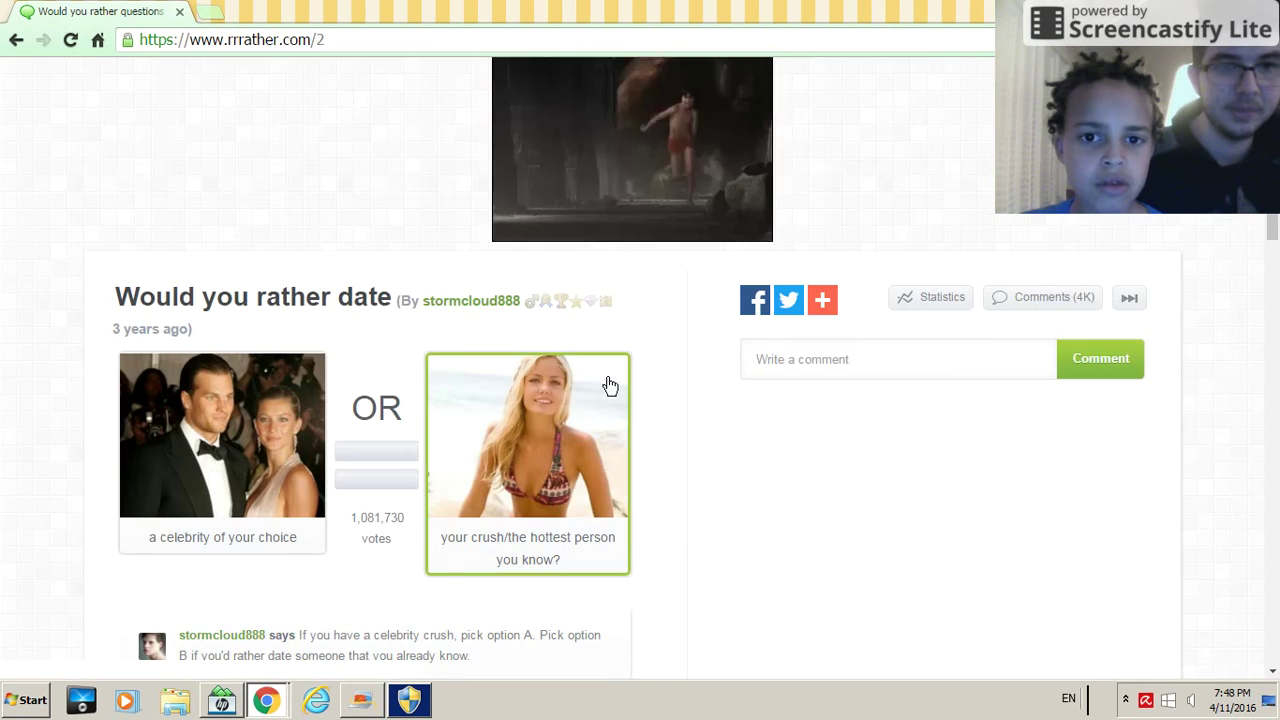
# - Choose dating a celebrity of your choice over your crush
pyautogui.scroll(-3)
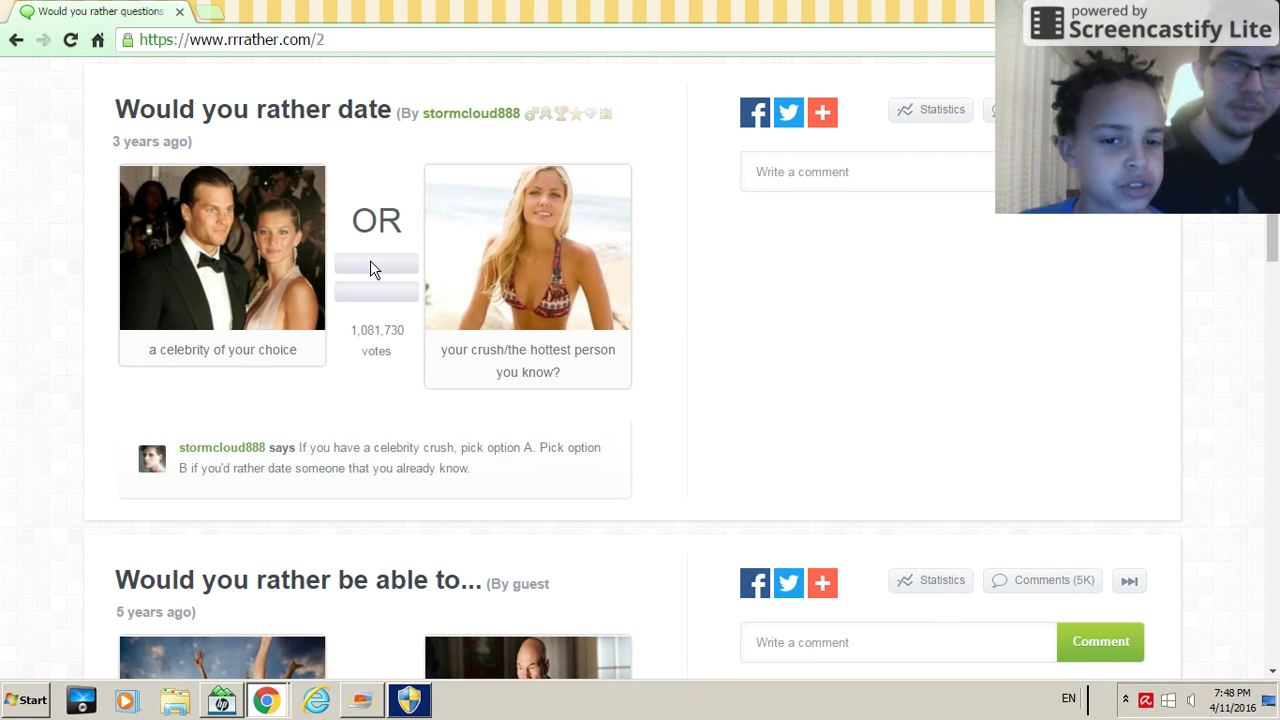
pyautogui.moveTo(386, 276)
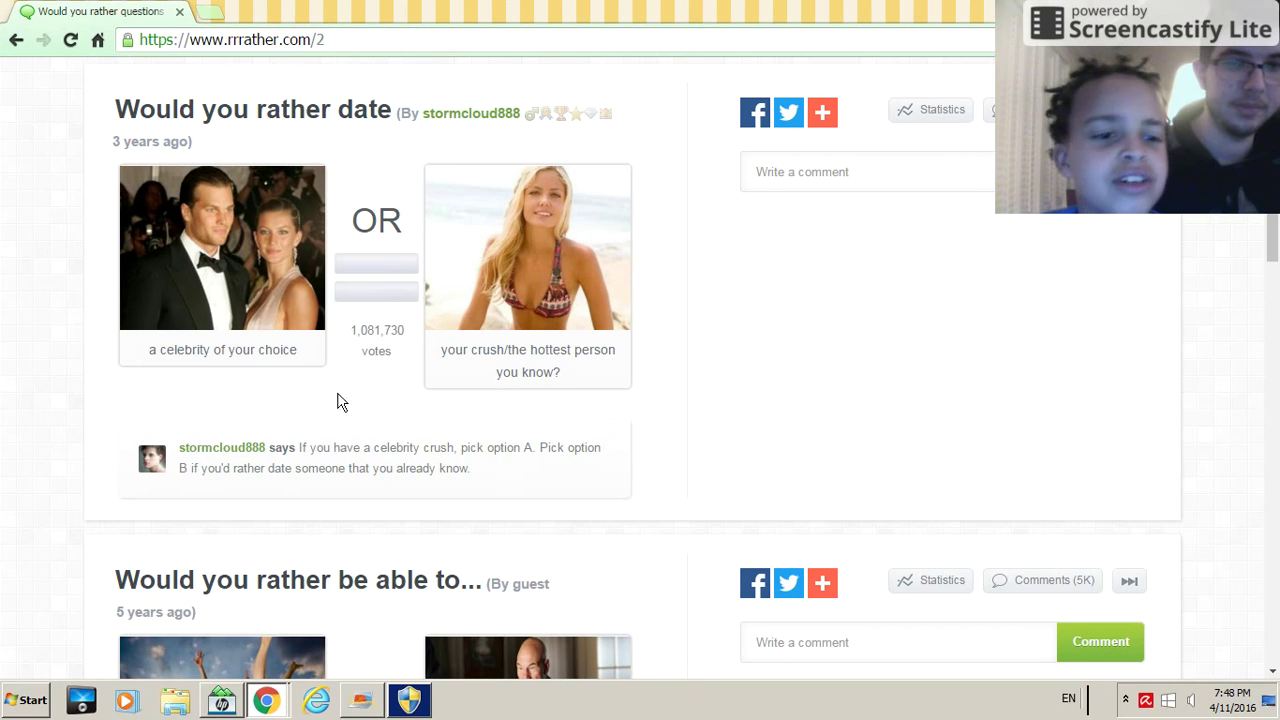
pyautogui.moveTo(268, 387)
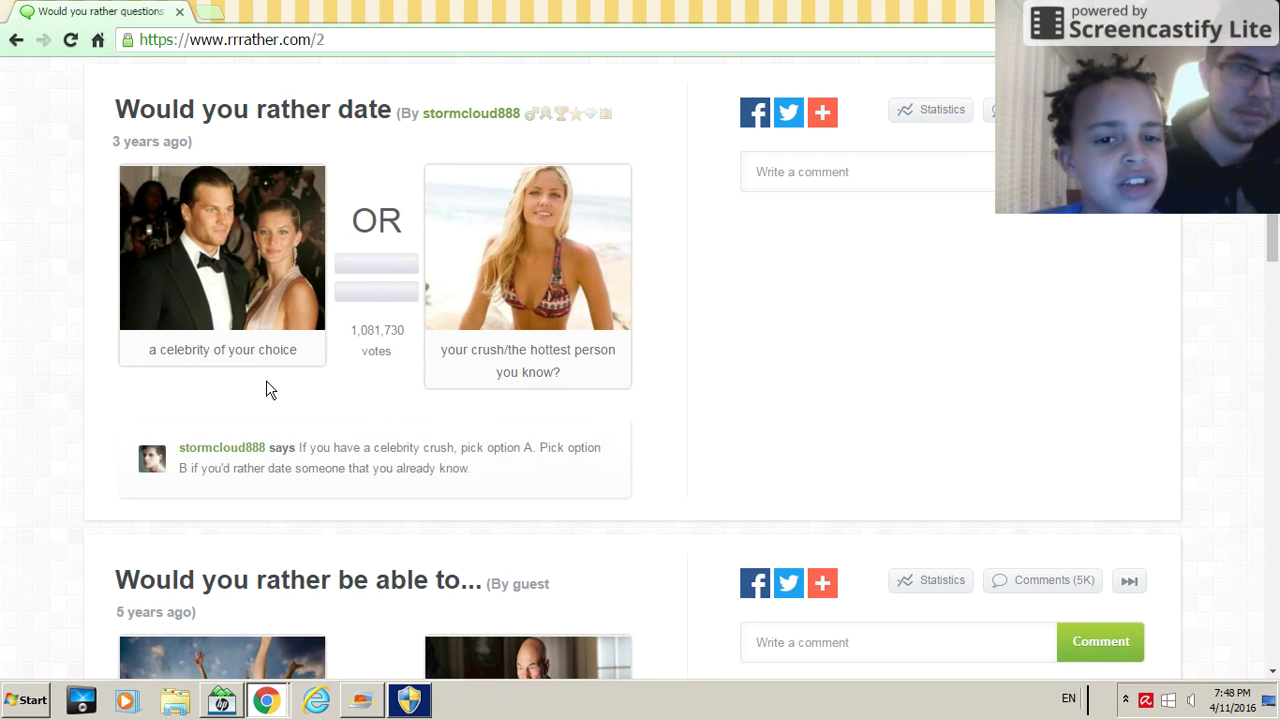
pyautogui.moveTo(278, 144)
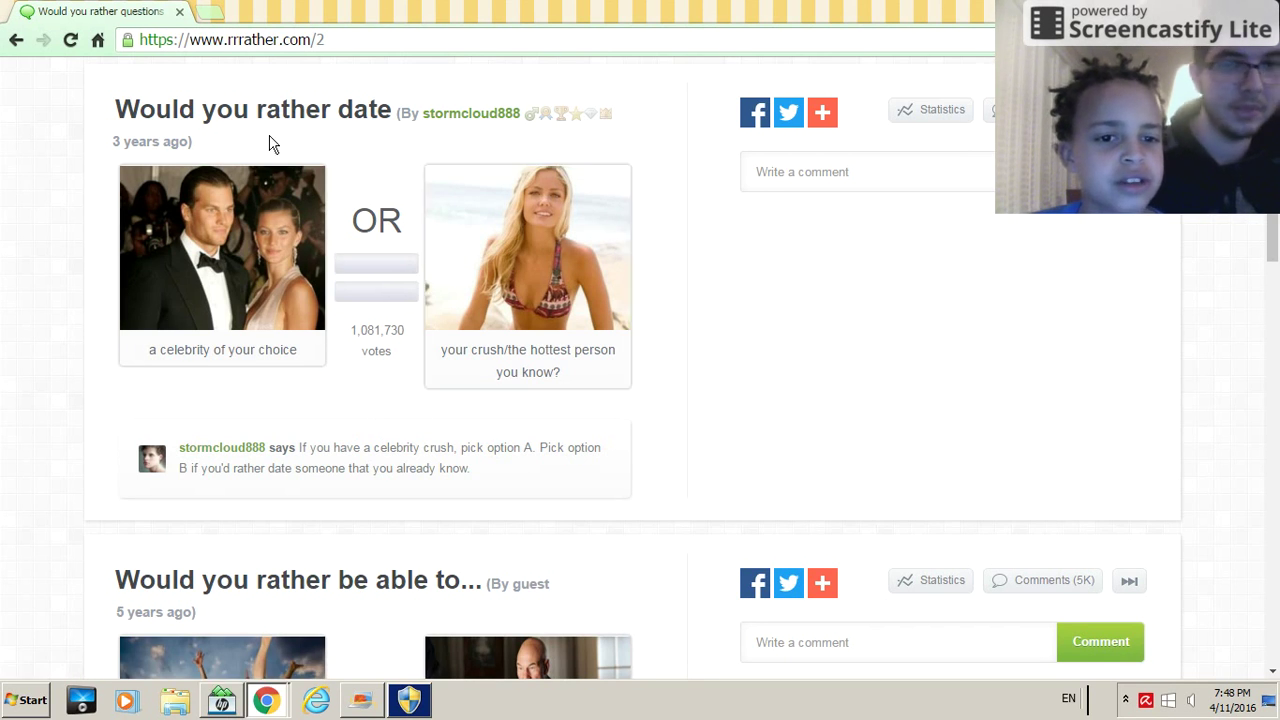
pyautogui.click(220, 247)
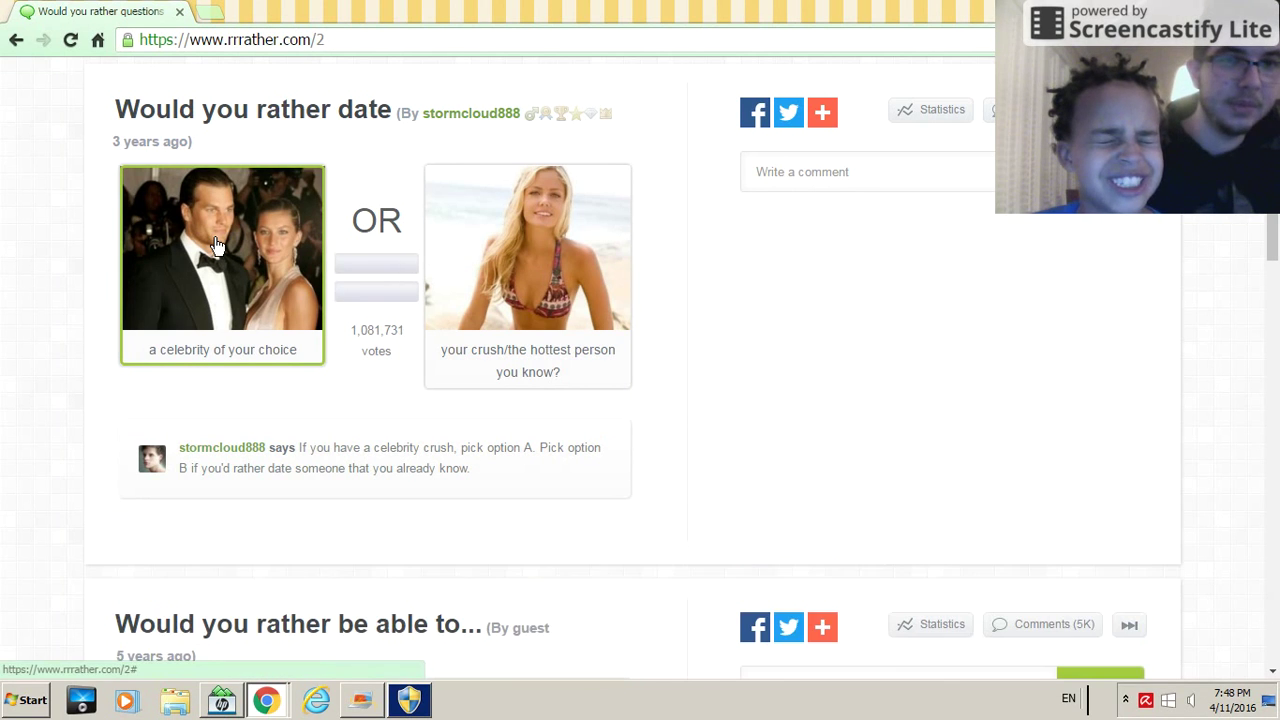
pyautogui.click(217, 244)
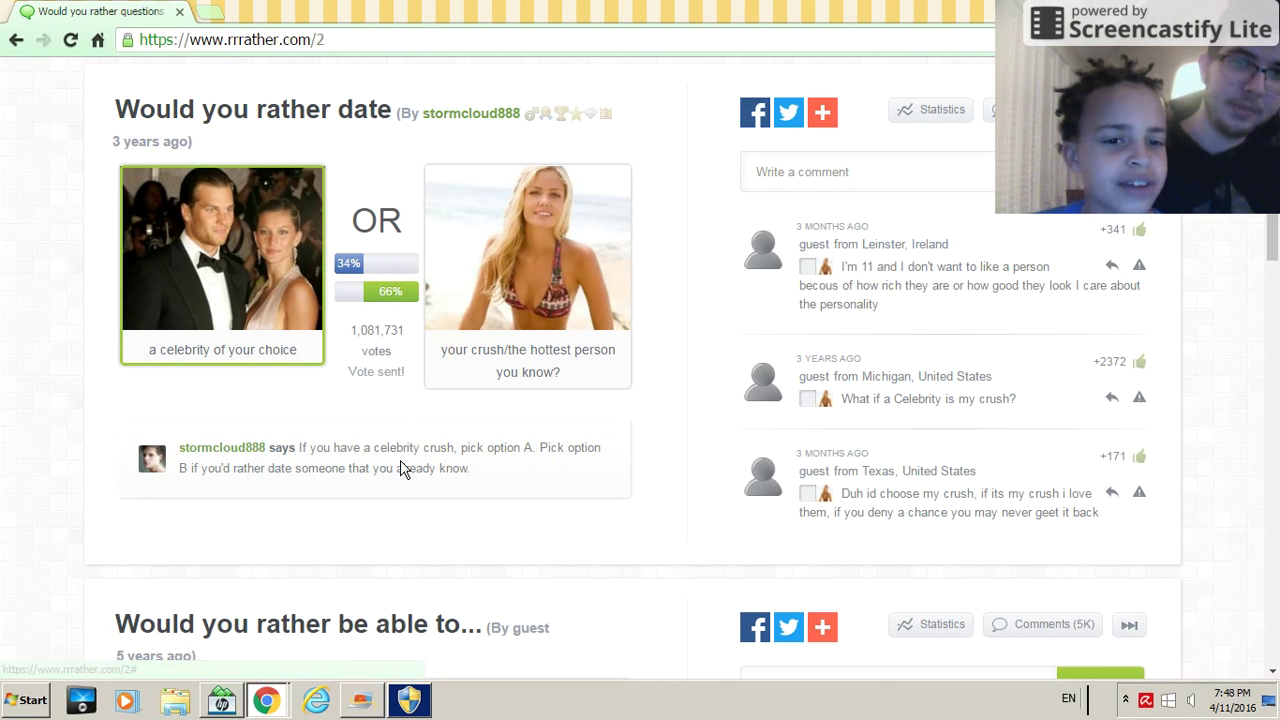
pyautogui.moveTo(892, 435)
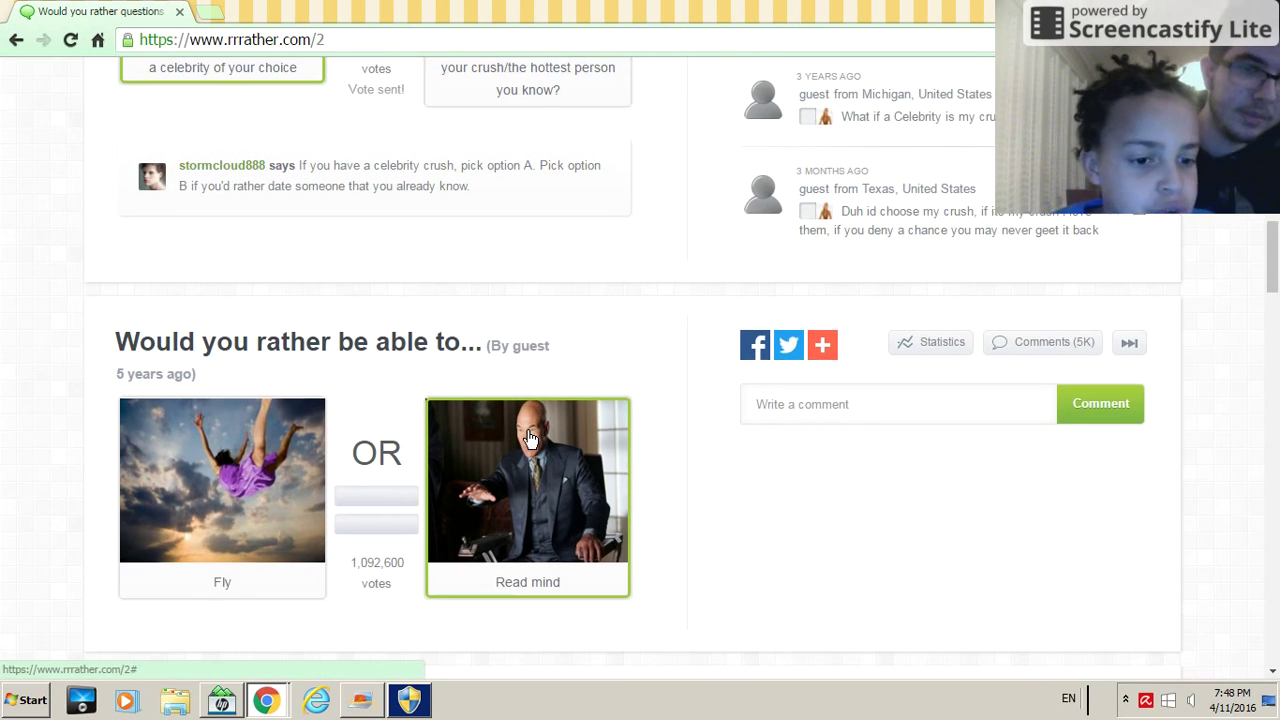
# - Pick Fly over reading minds and move on past the login prompt
pyautogui.scroll(-3)
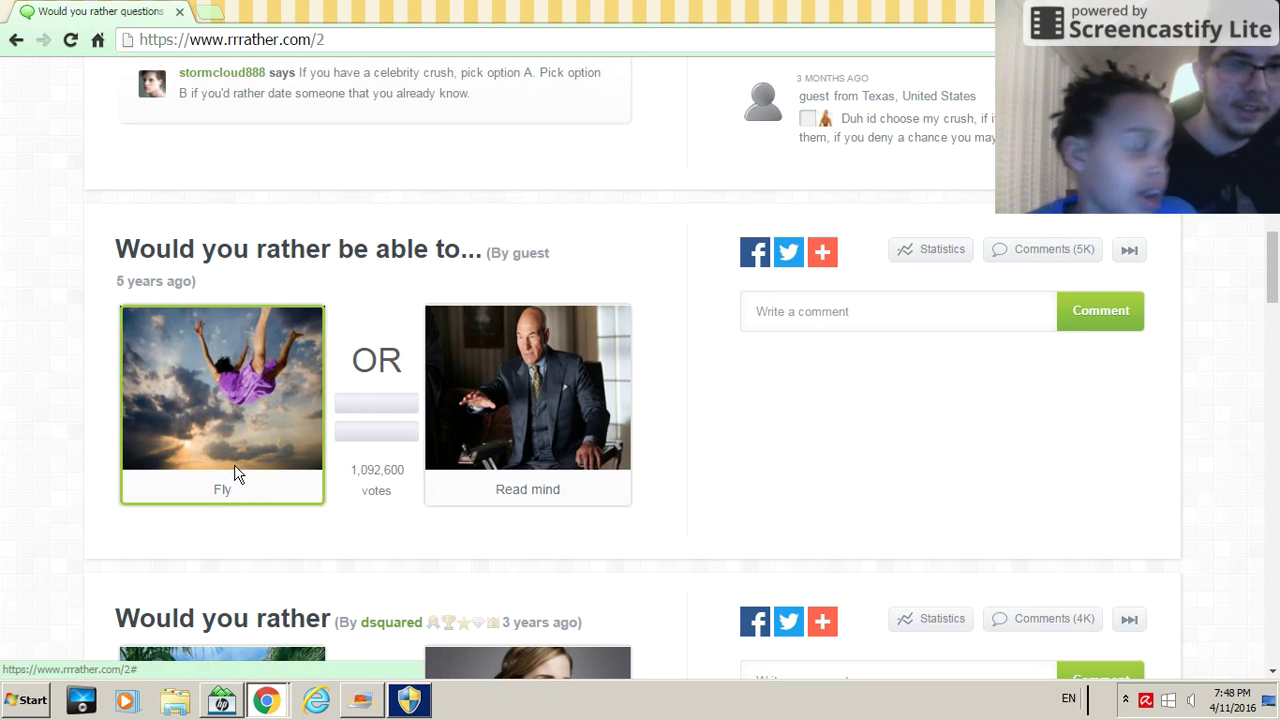
pyautogui.click(222, 388)
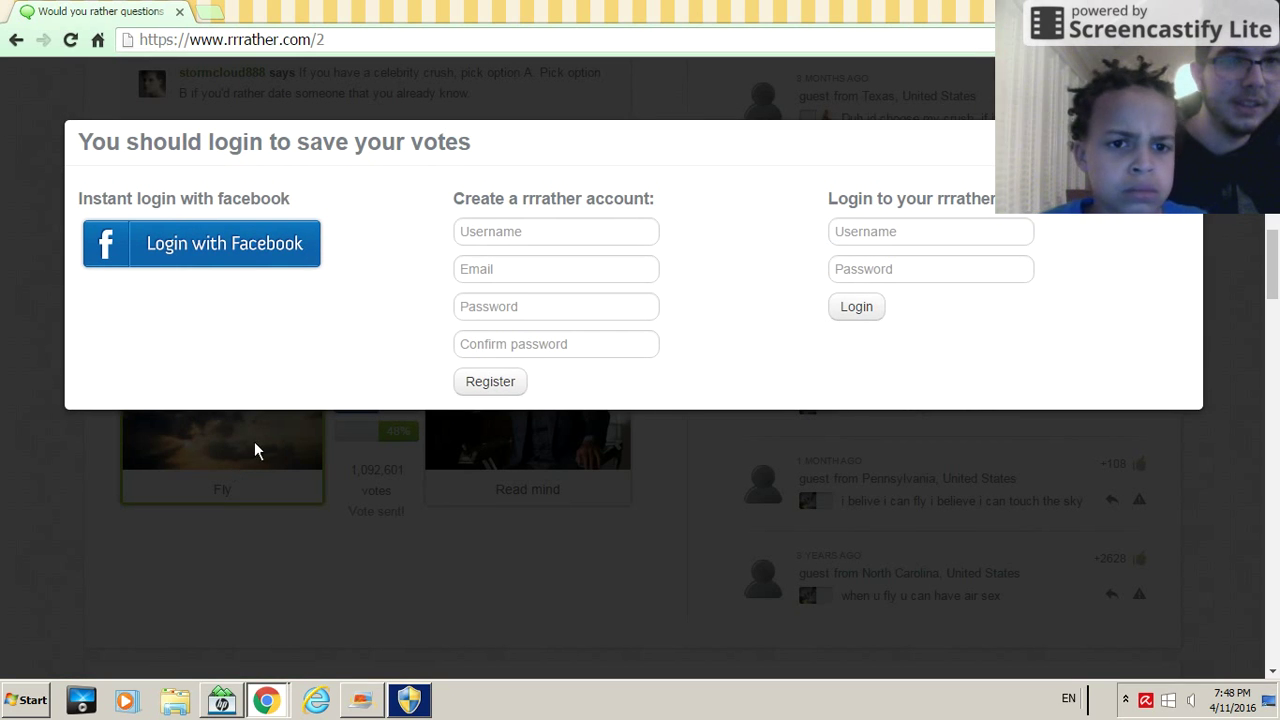
pyautogui.scroll(-3)
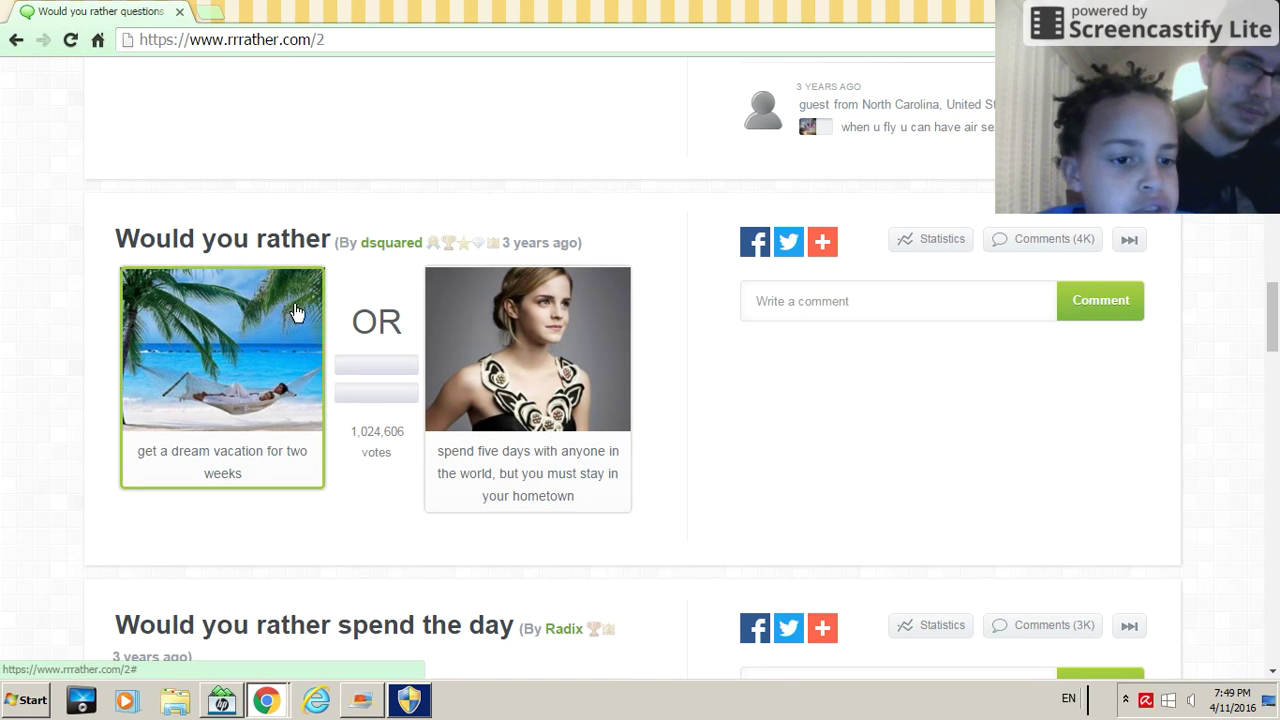
pyautogui.moveTo(301, 469)
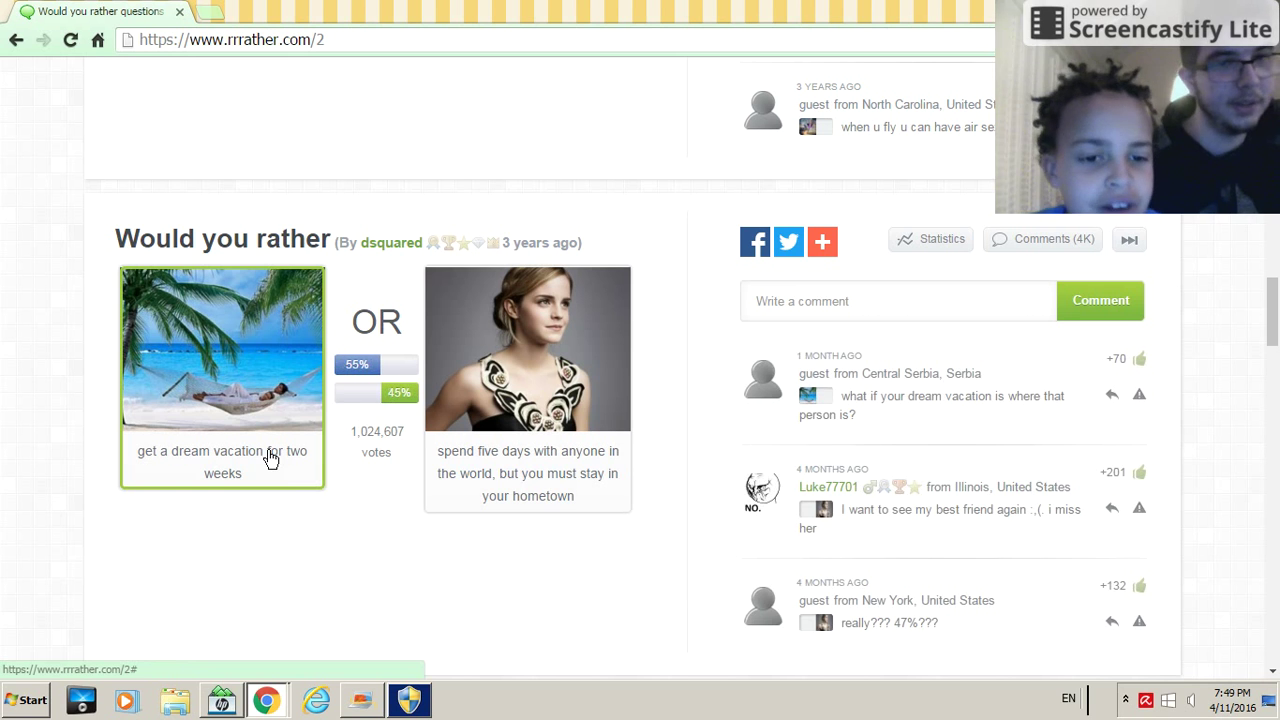
# - Pick the two-week dream vacation over five days with anyone
pyautogui.click(221, 350)
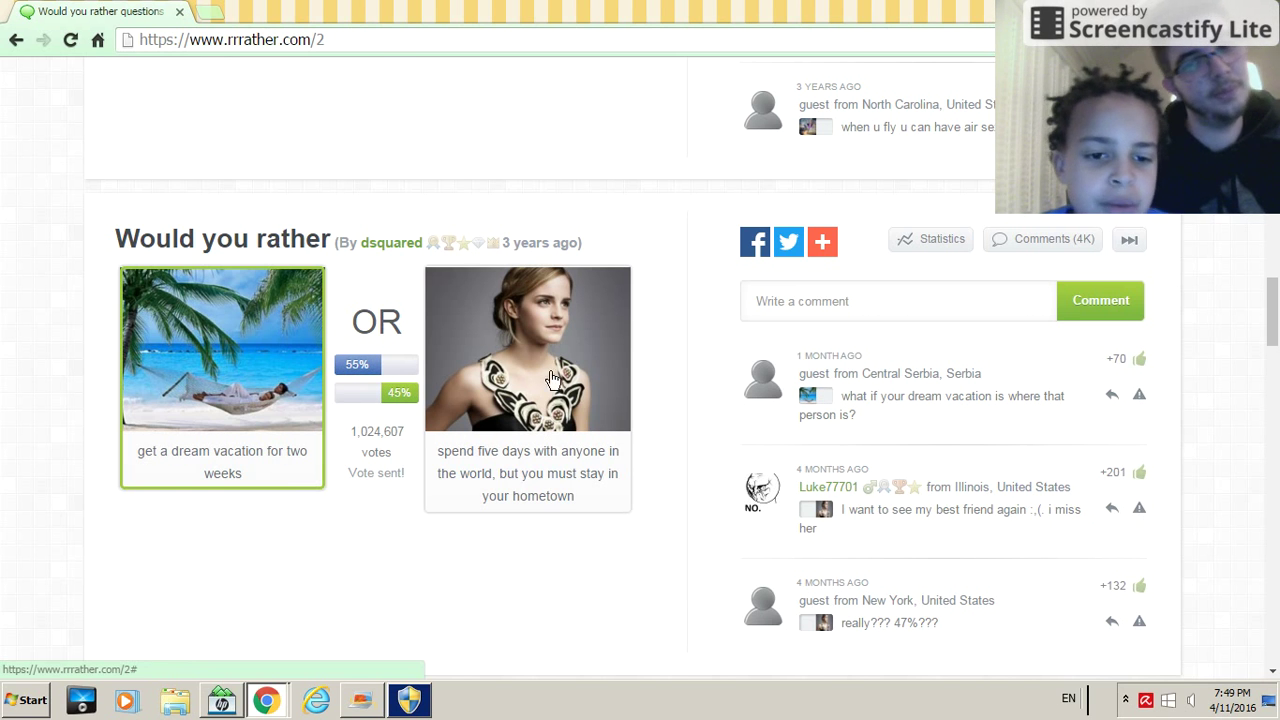
pyautogui.scroll(-3)
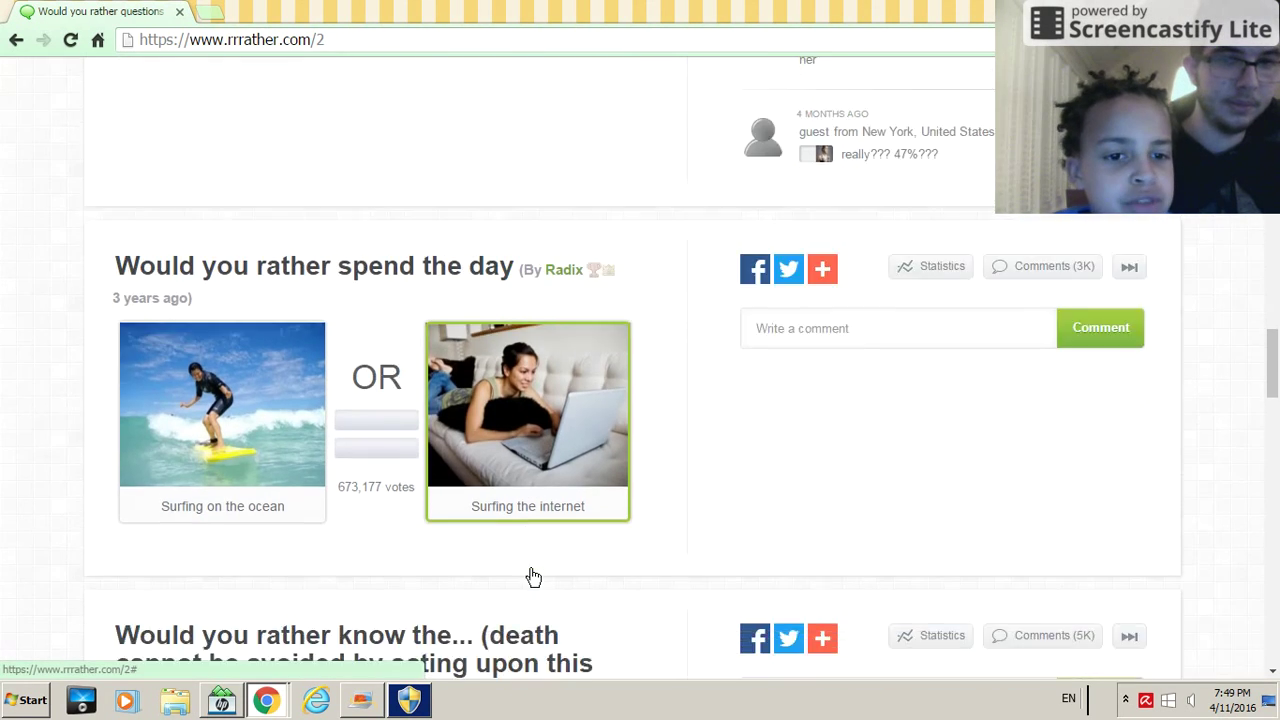
# - Pick Surfing the internet over surfing the ocean and continue to the next question
pyautogui.scroll(-3)
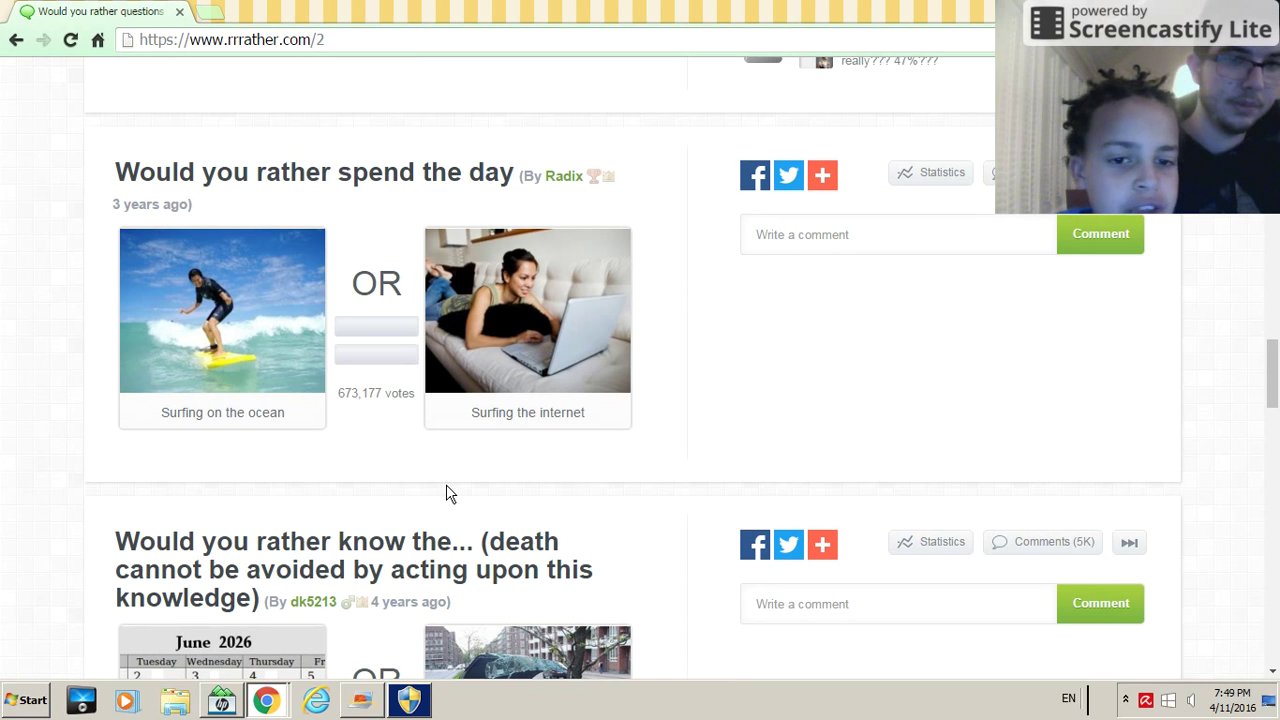
pyautogui.moveTo(438, 478)
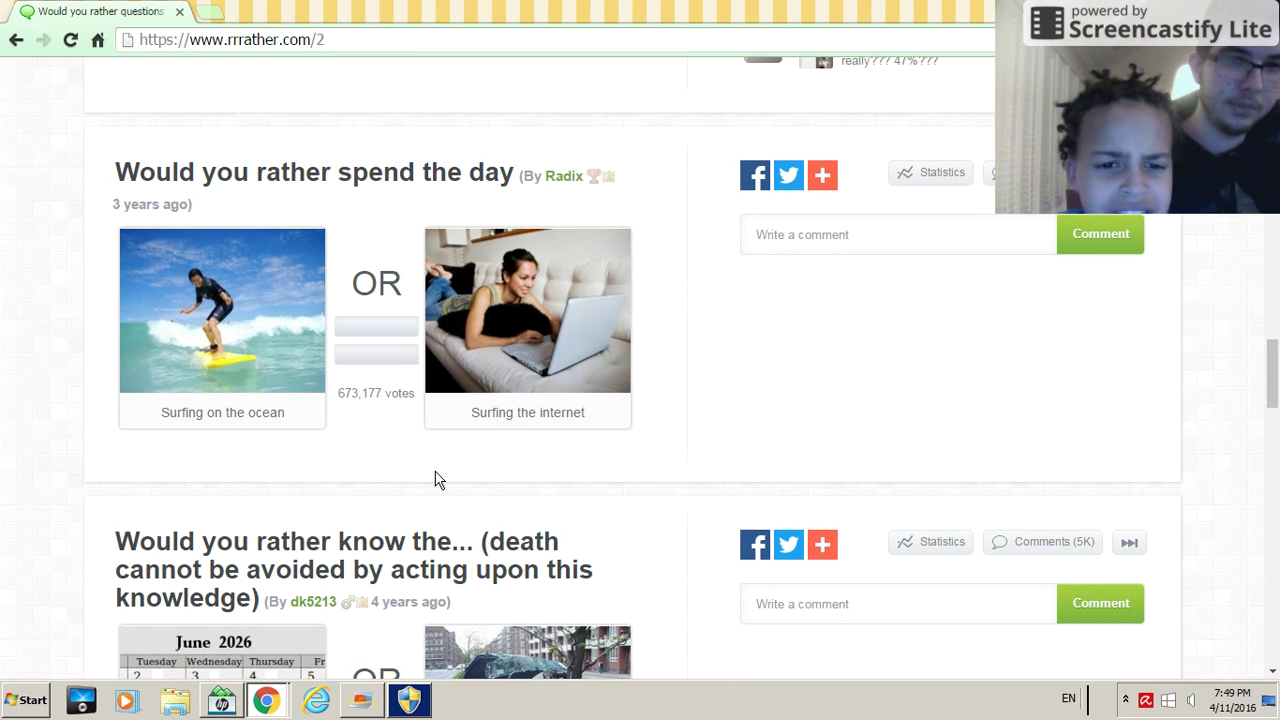
pyautogui.moveTo(424, 476)
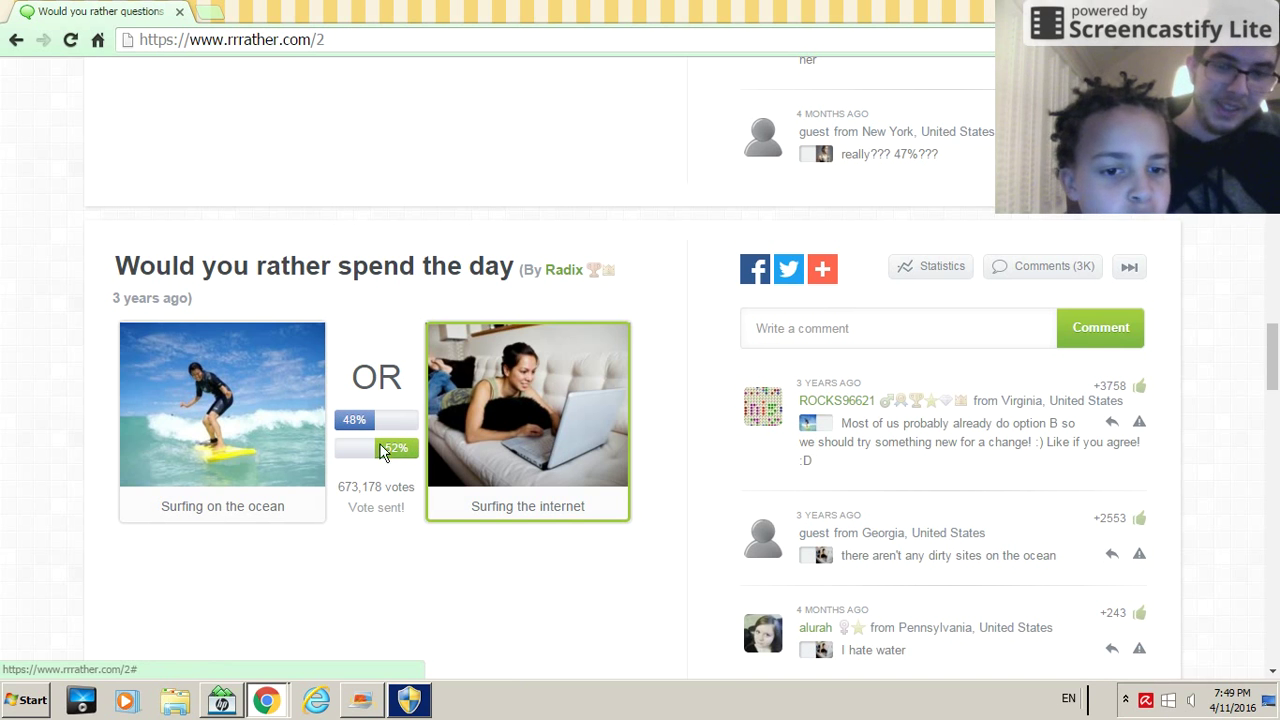
pyautogui.scroll(-3)
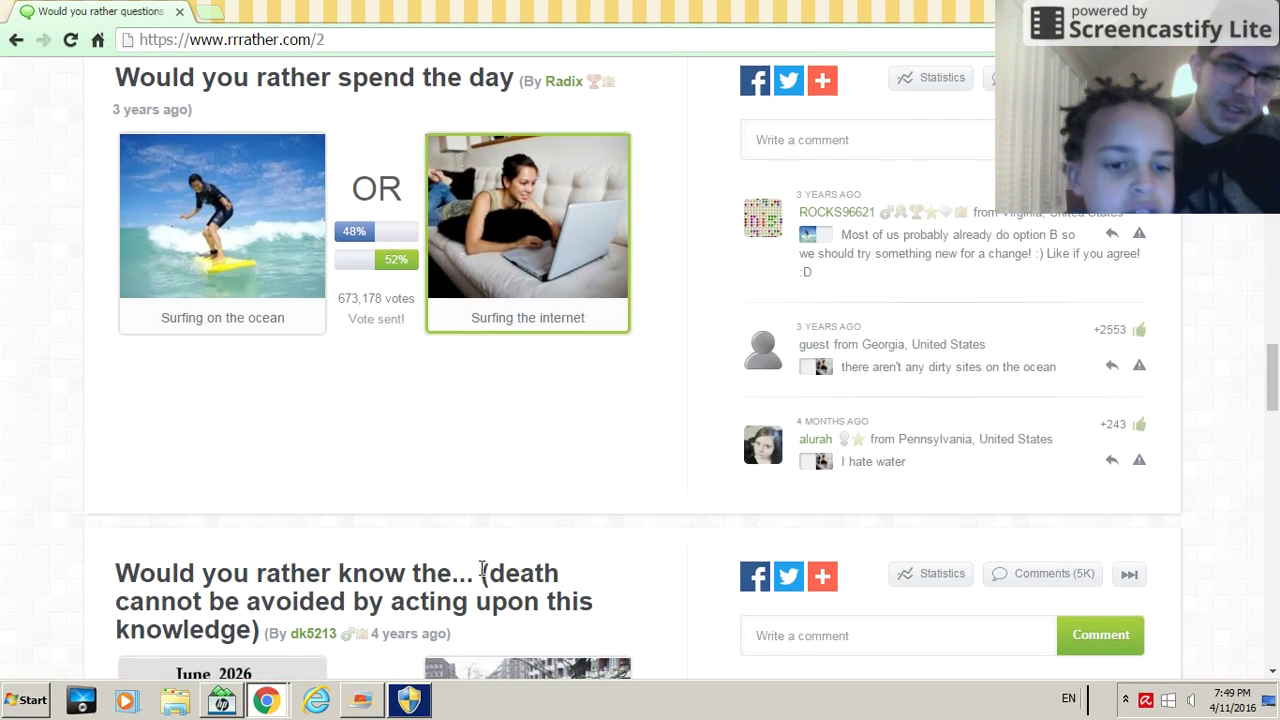
pyautogui.scroll(-3)
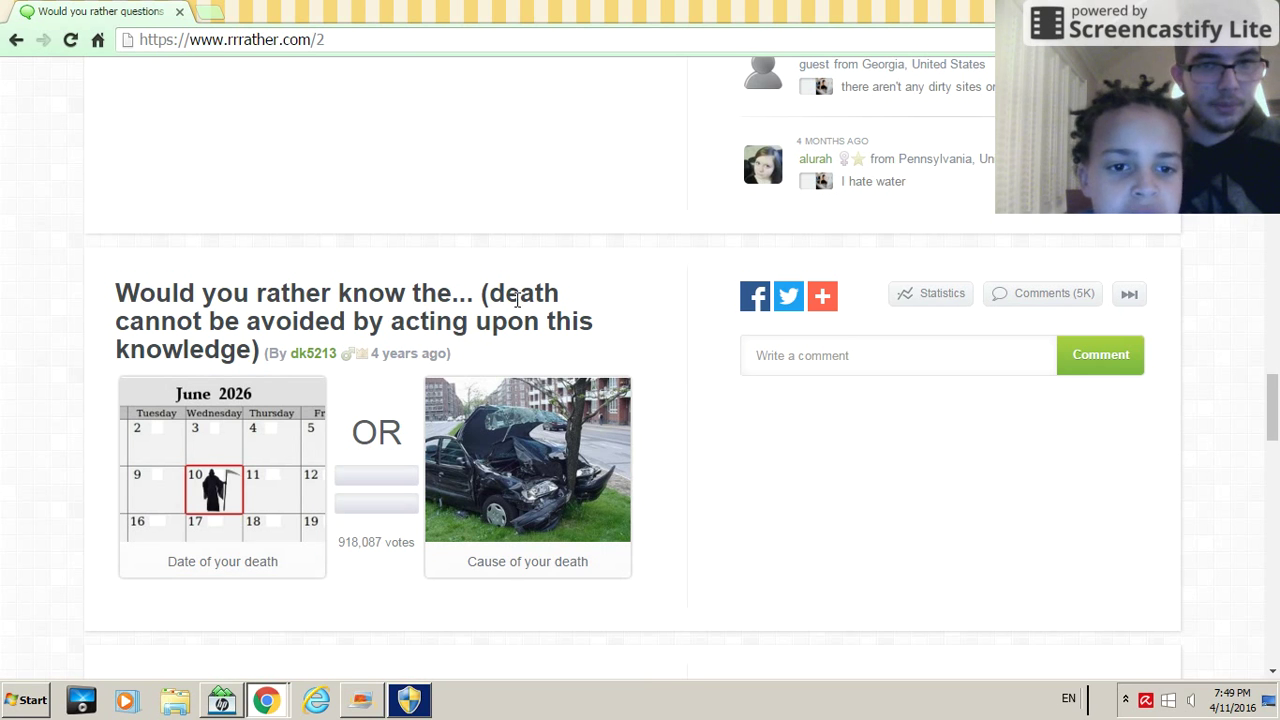
pyautogui.moveTo(447, 554)
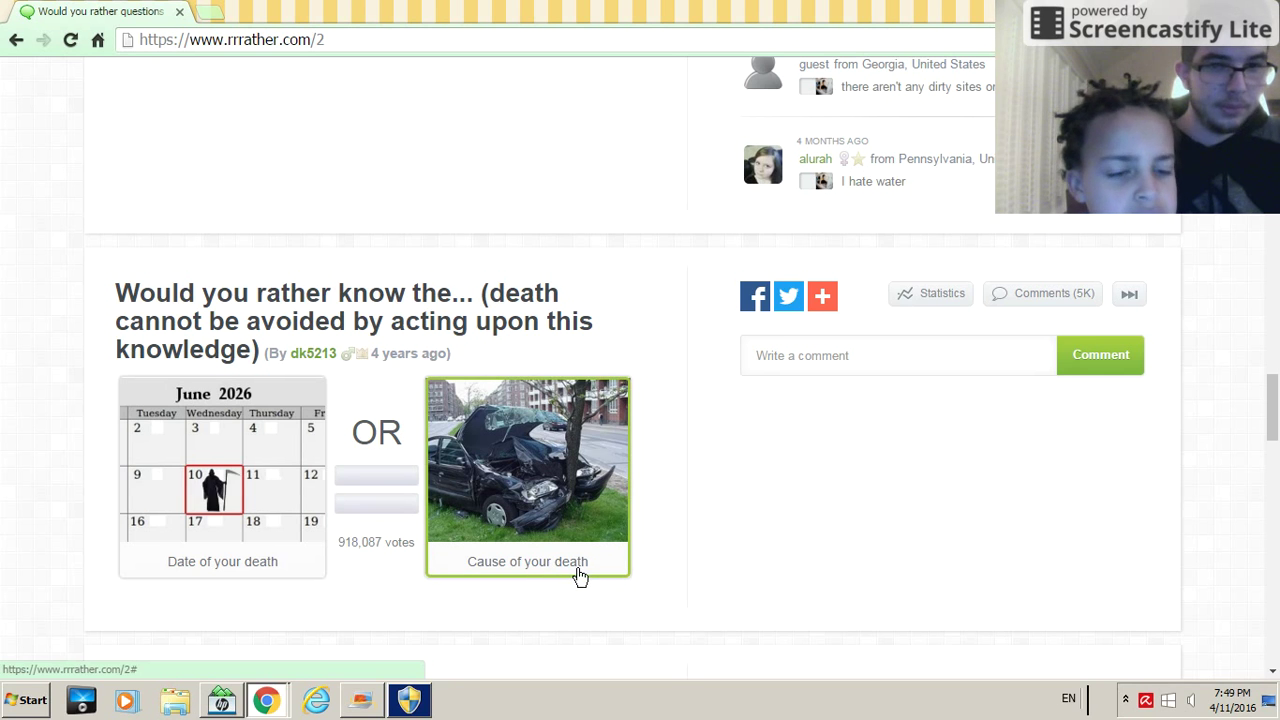
pyautogui.moveTo(552, 521)
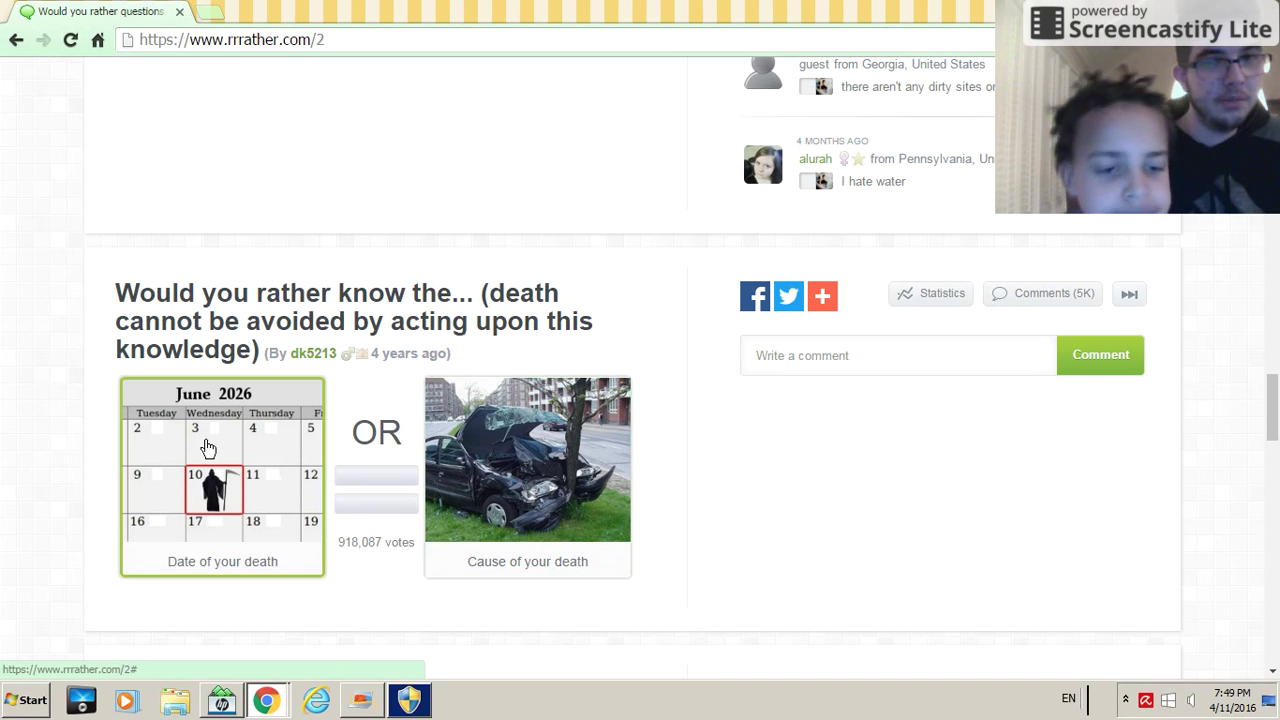
# - Pick knowing the Date of your death, showing the 50/50 split
pyautogui.click(221, 490)
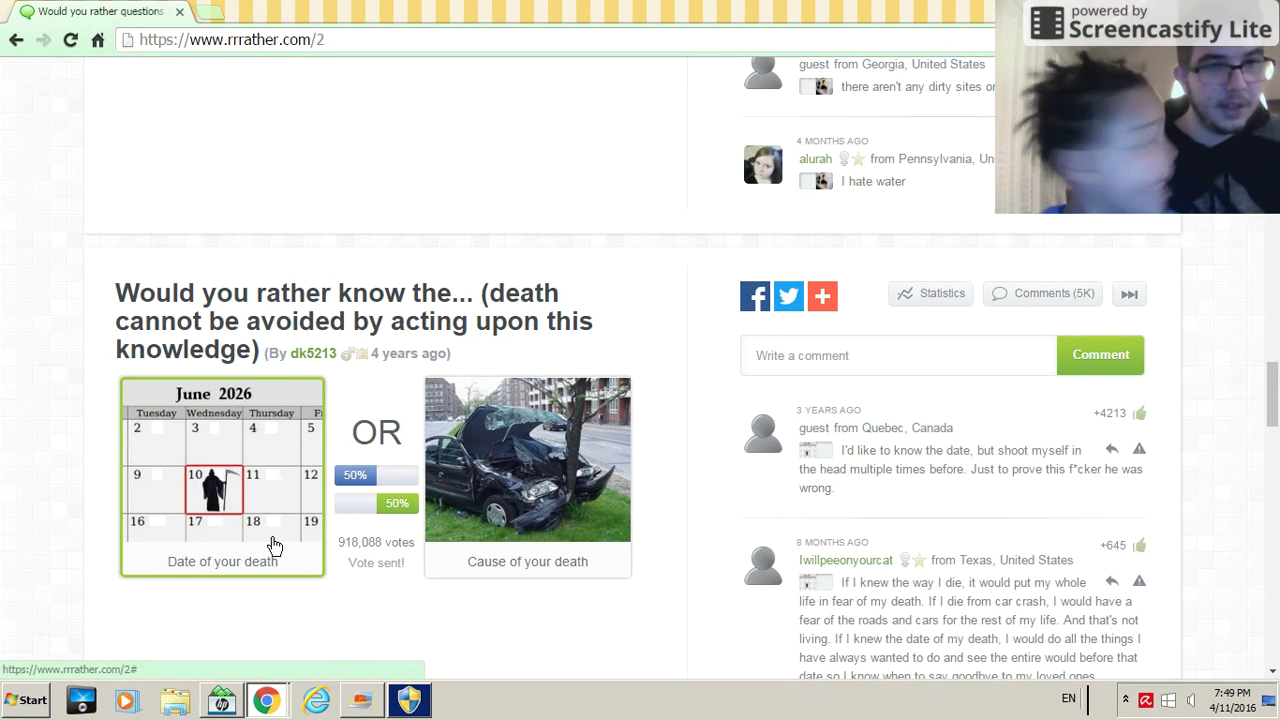
pyautogui.scroll(-3)
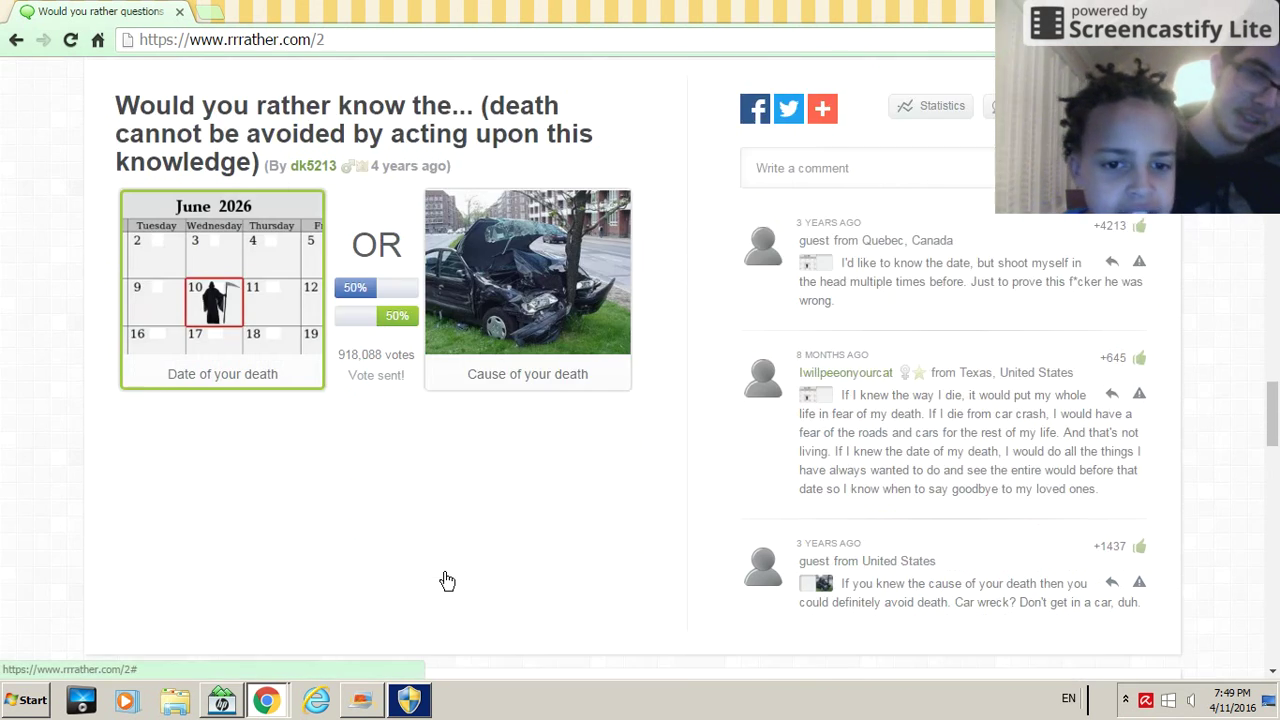
pyautogui.scroll(-3)
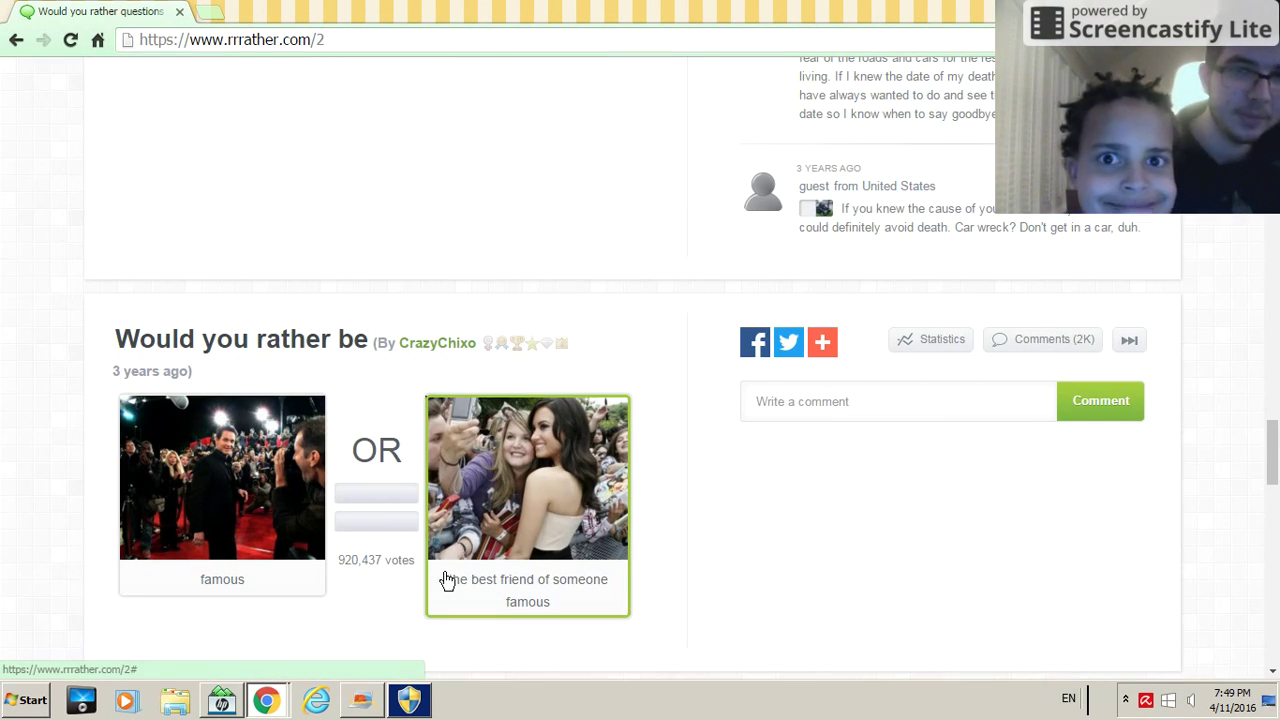
pyautogui.moveTo(432, 314)
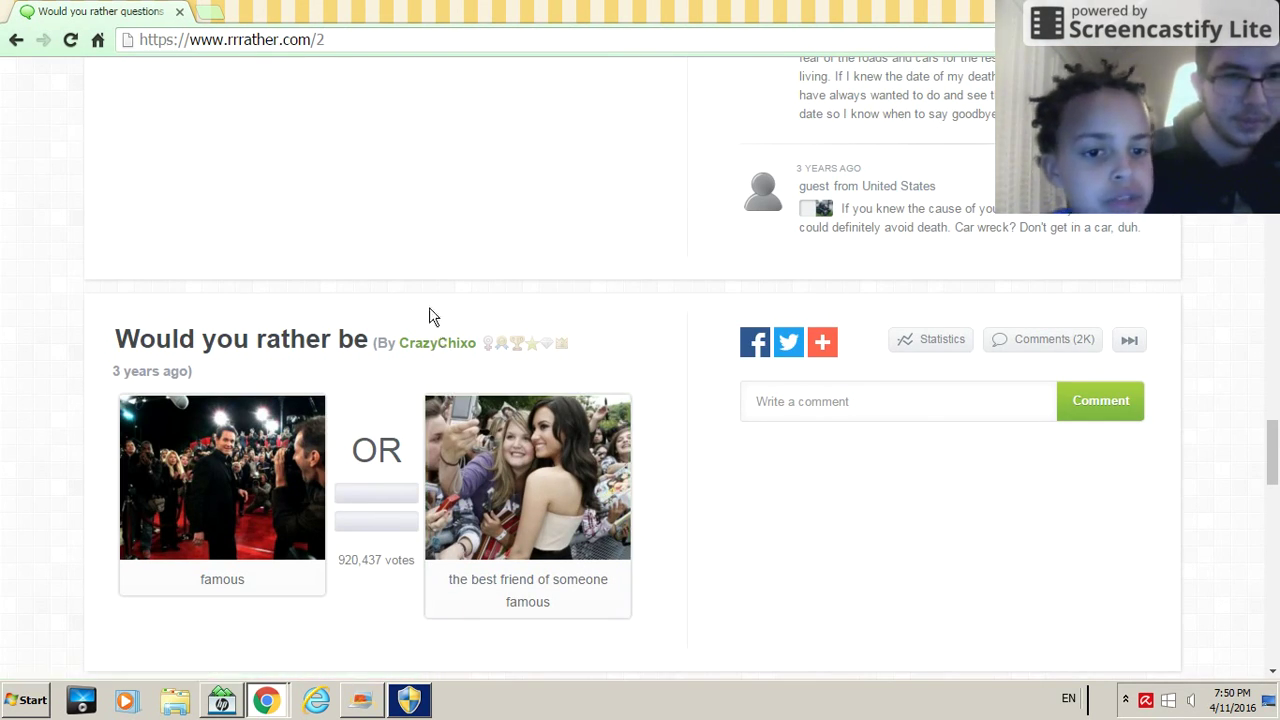
pyautogui.moveTo(455, 345)
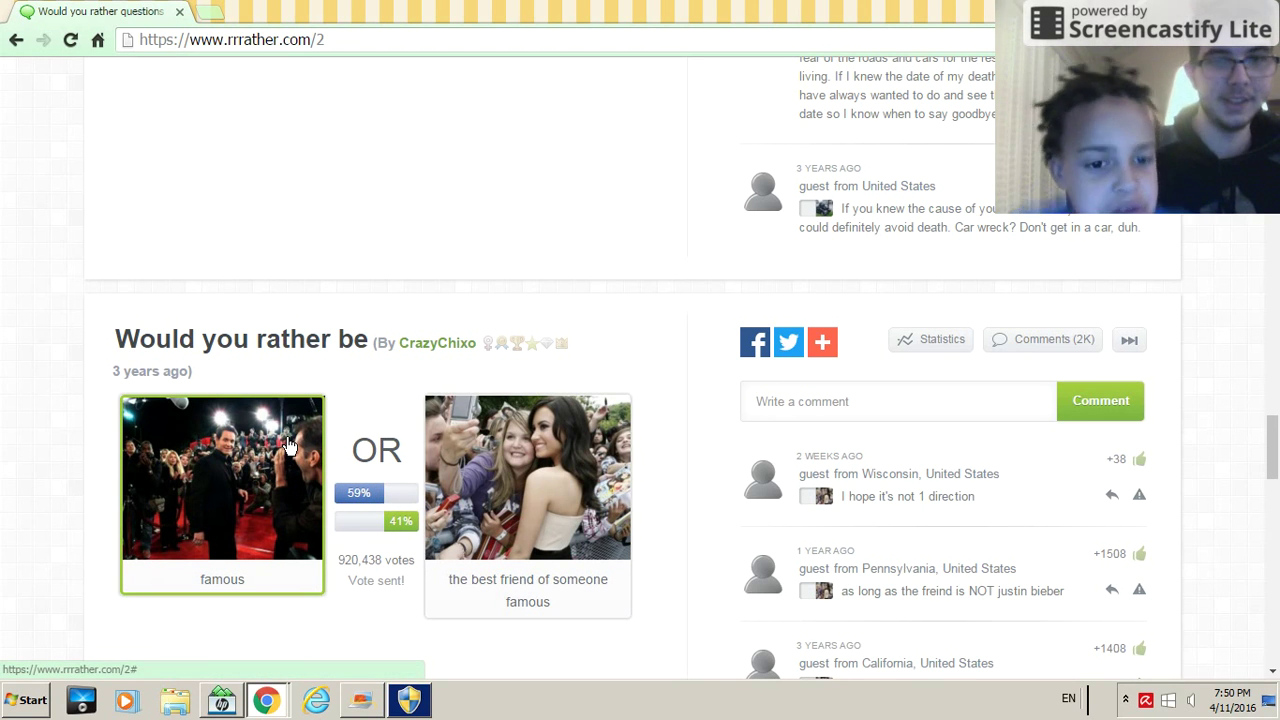
# - Pick famous over being a celebrity's best friend and move to the next question
pyautogui.scroll(-3)
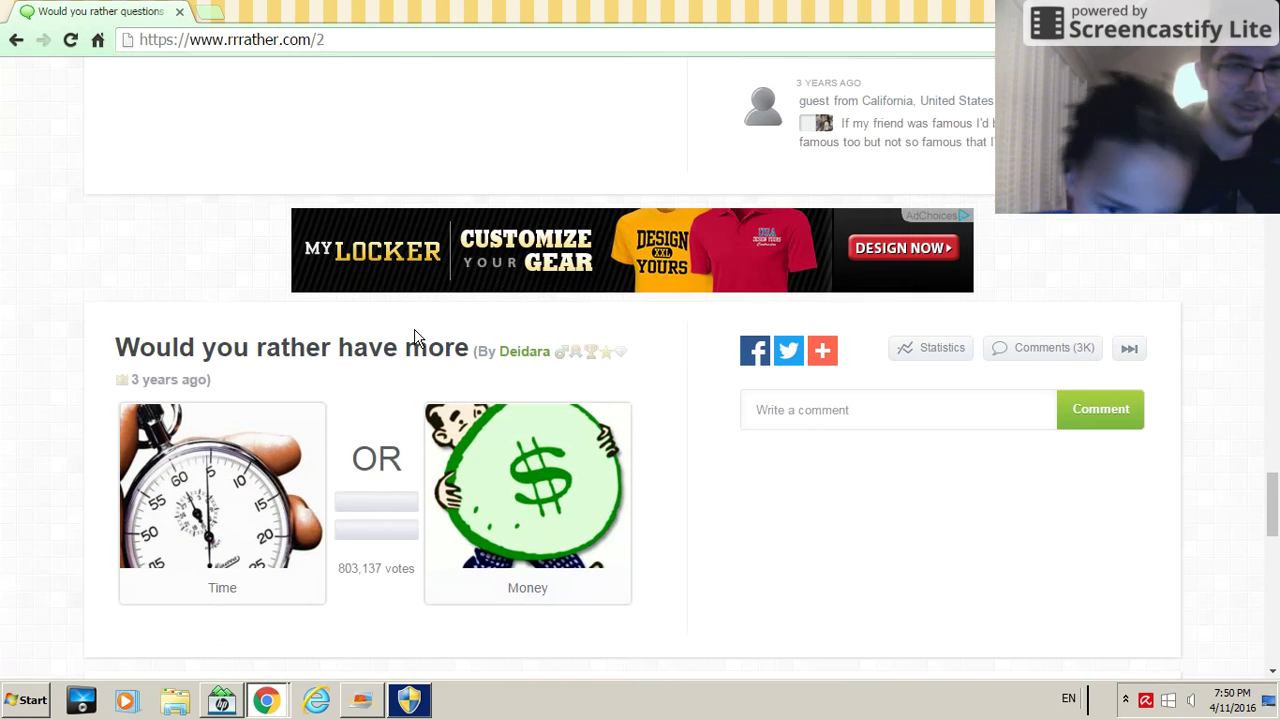
# - Pick having more Time over more money, showing the 50/50 split
pyautogui.scroll(-3)
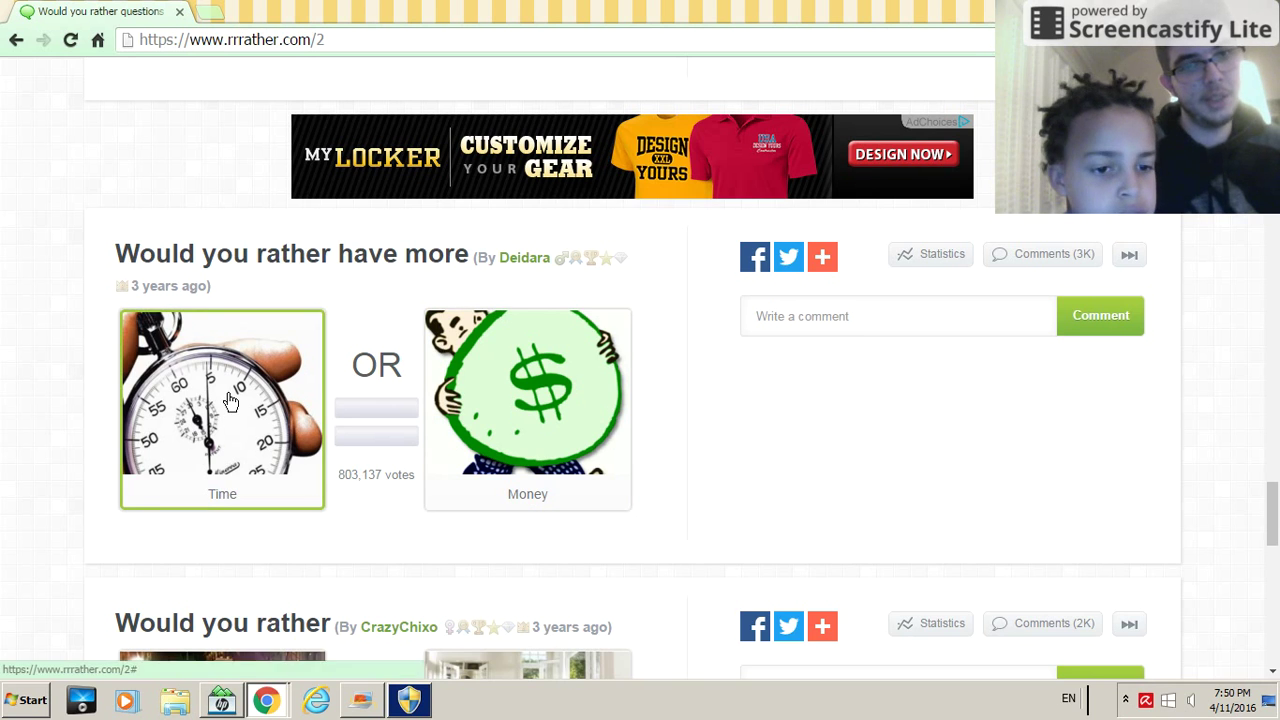
pyautogui.click(222, 408)
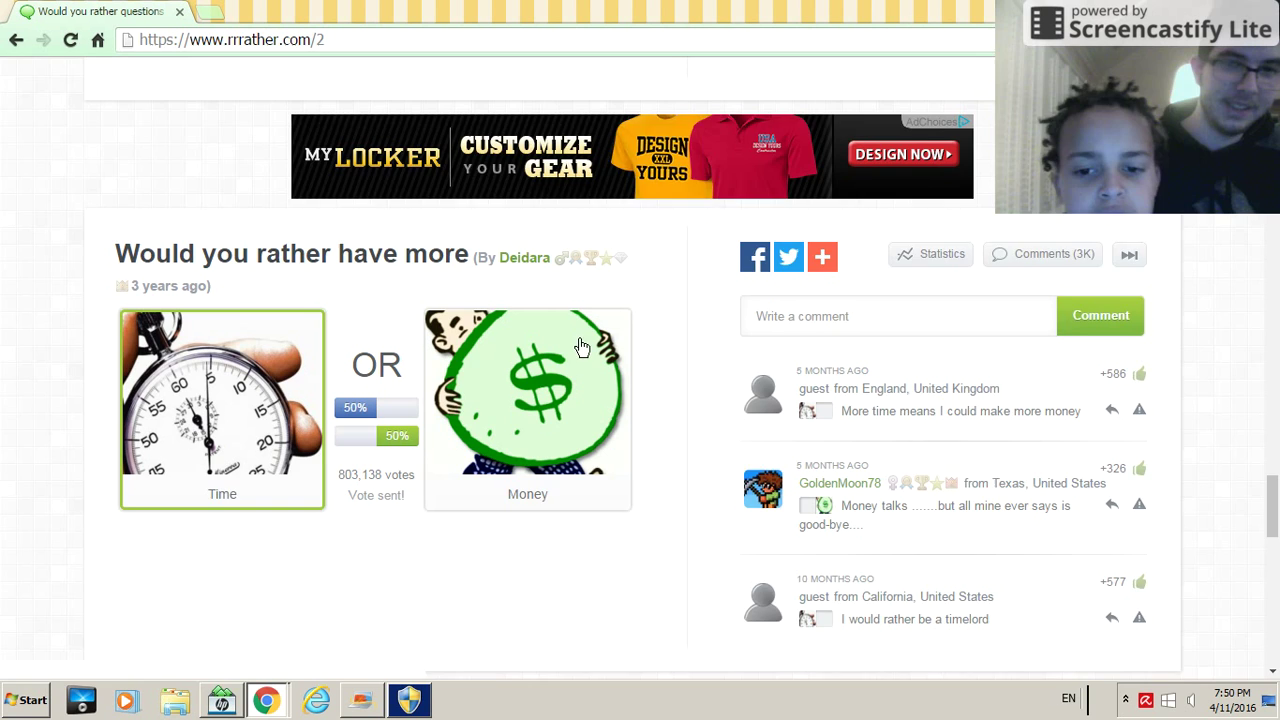
pyautogui.scroll(-3)
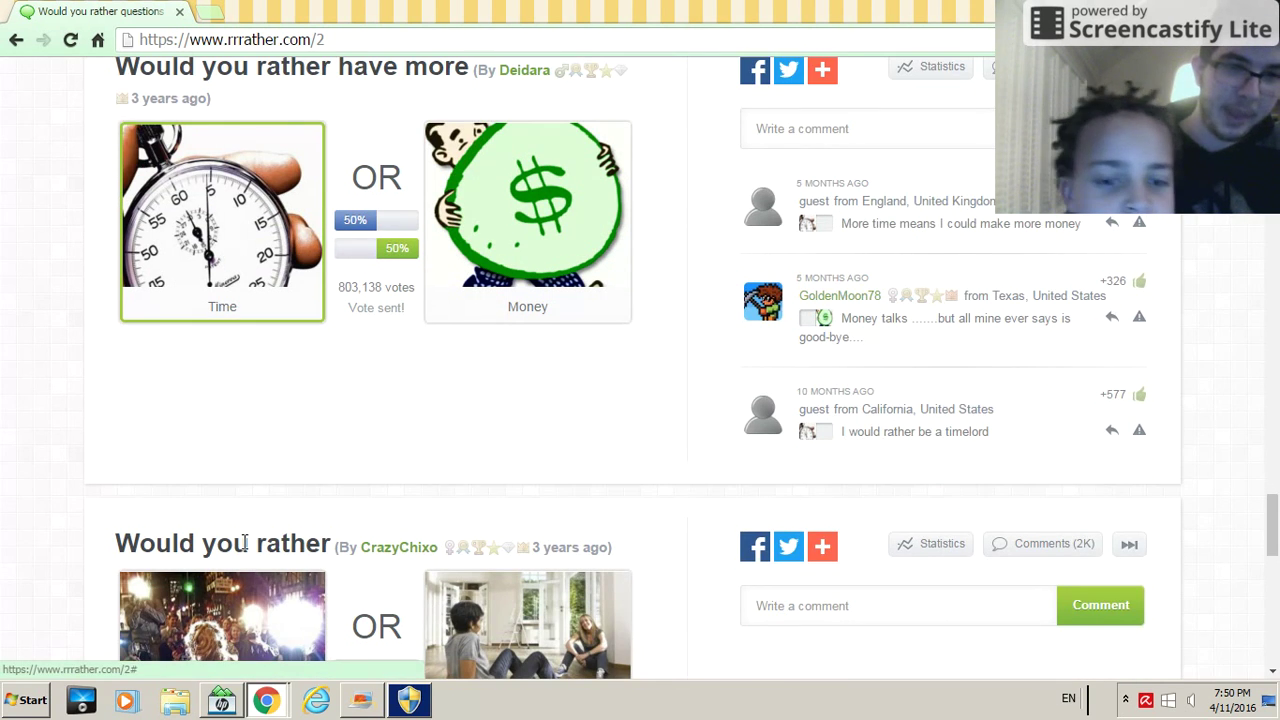
# - Pick being with your love and nothing at all over everlasting fame
pyautogui.scroll(-3)
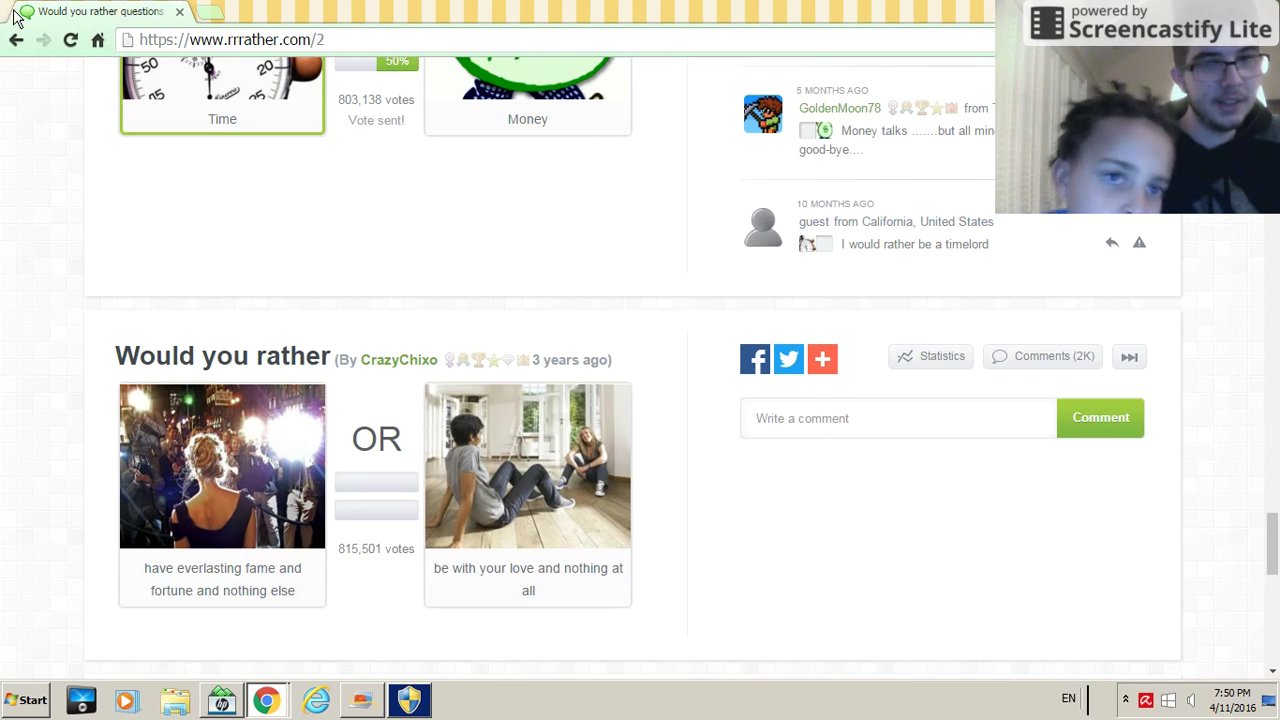
pyautogui.moveTo(723, 510)
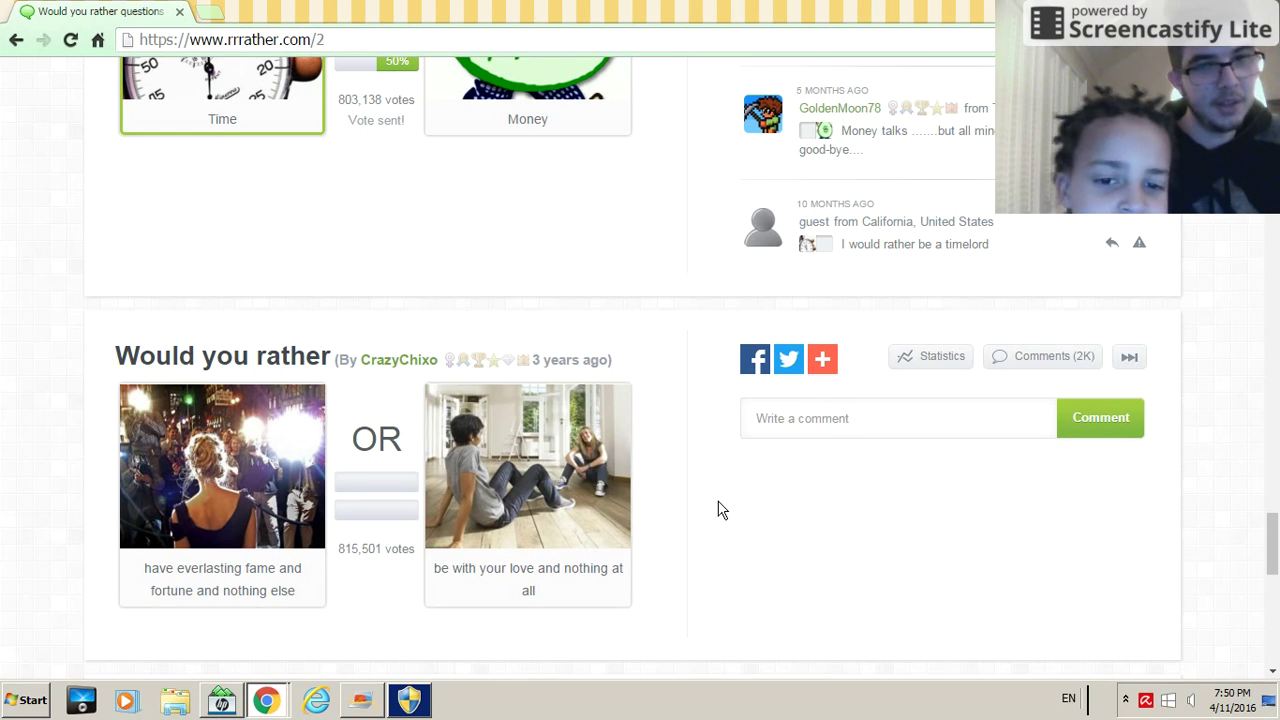
pyautogui.moveTo(700, 544)
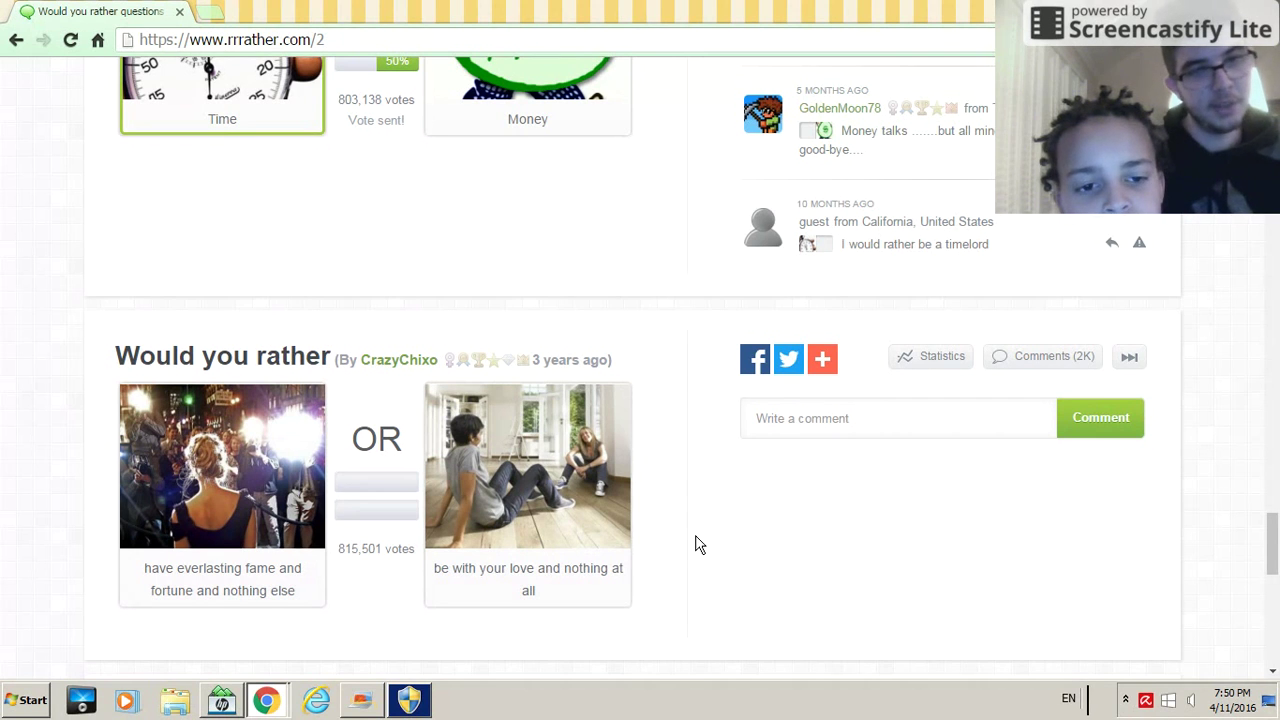
pyautogui.moveTo(633, 535)
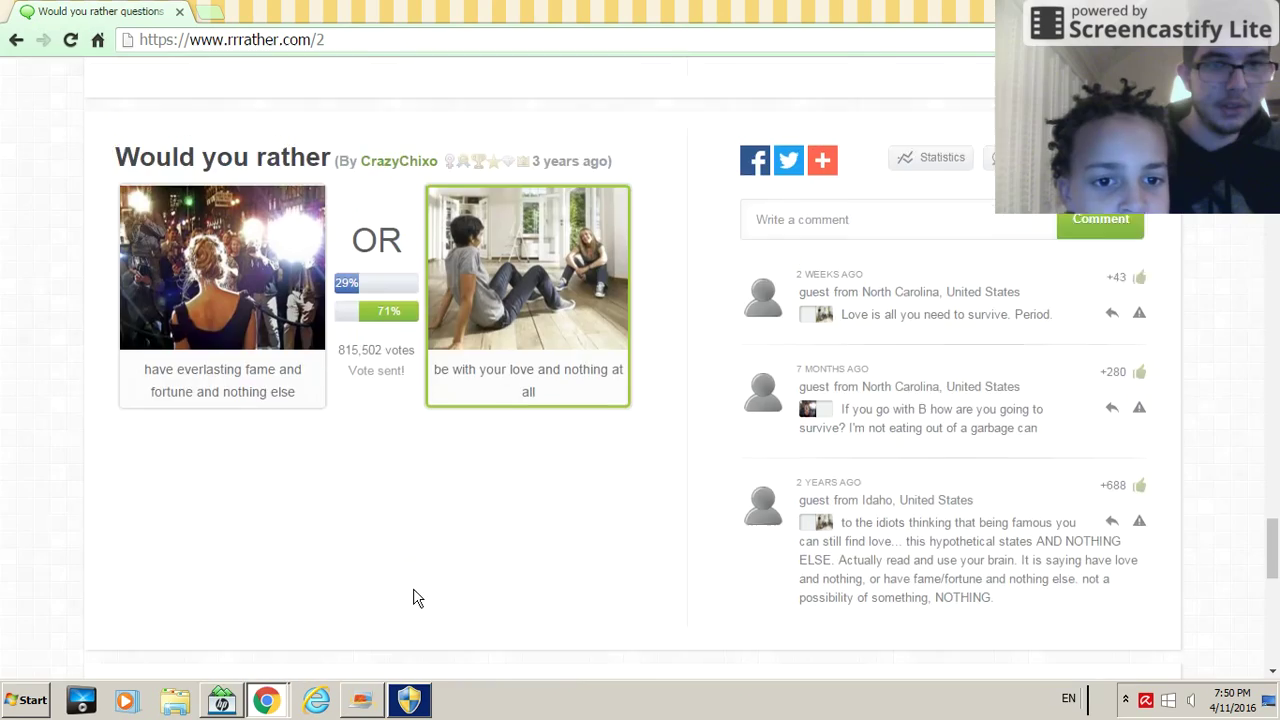
pyautogui.scroll(-3)
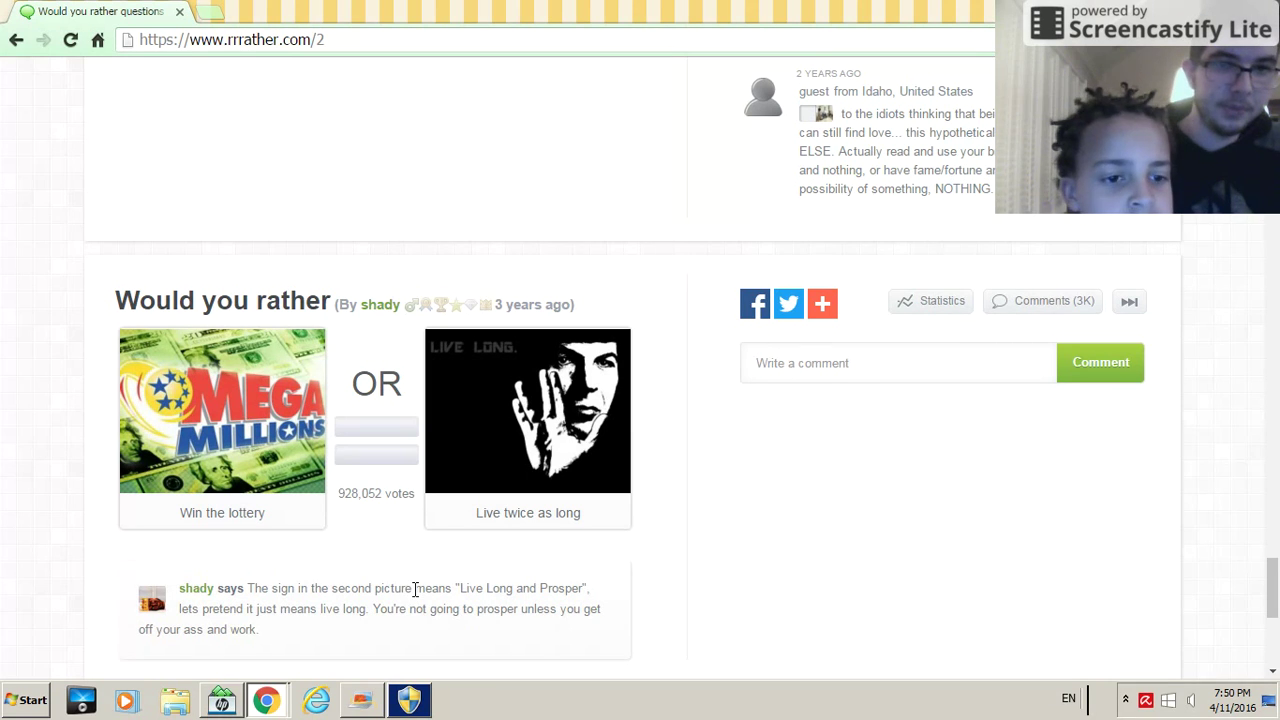
pyautogui.moveTo(425, 592)
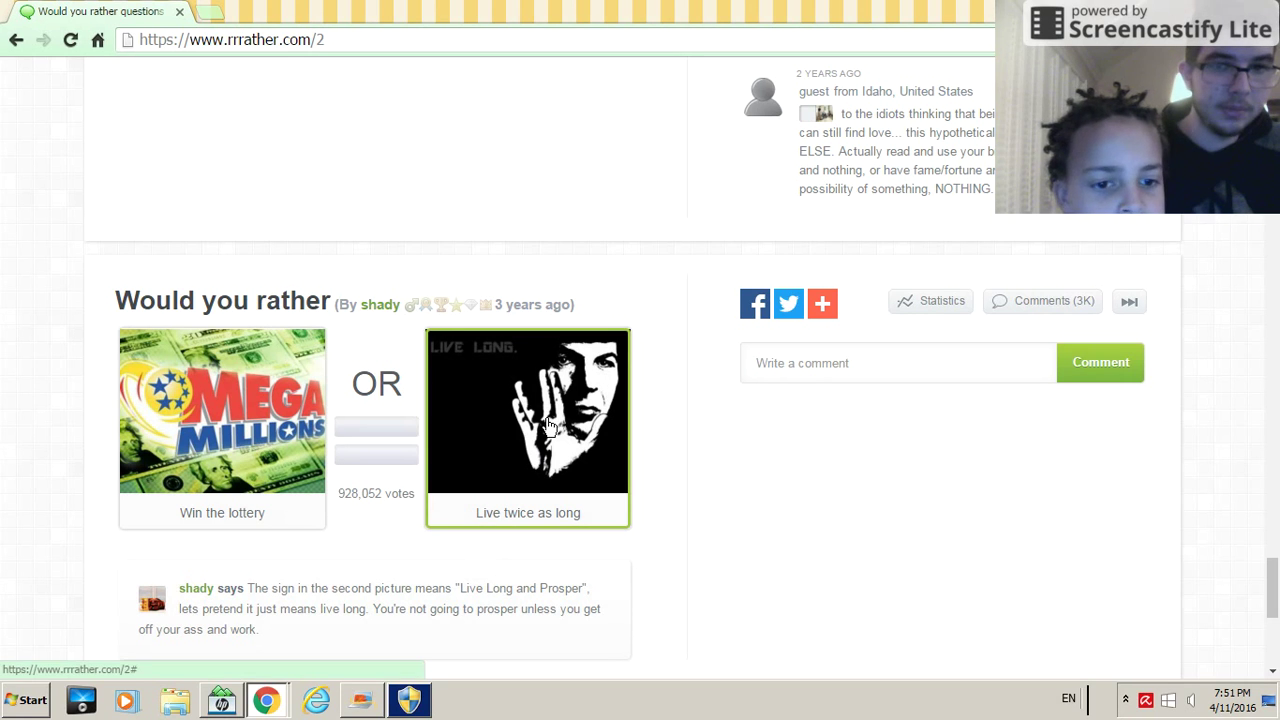
pyautogui.moveTo(470, 400)
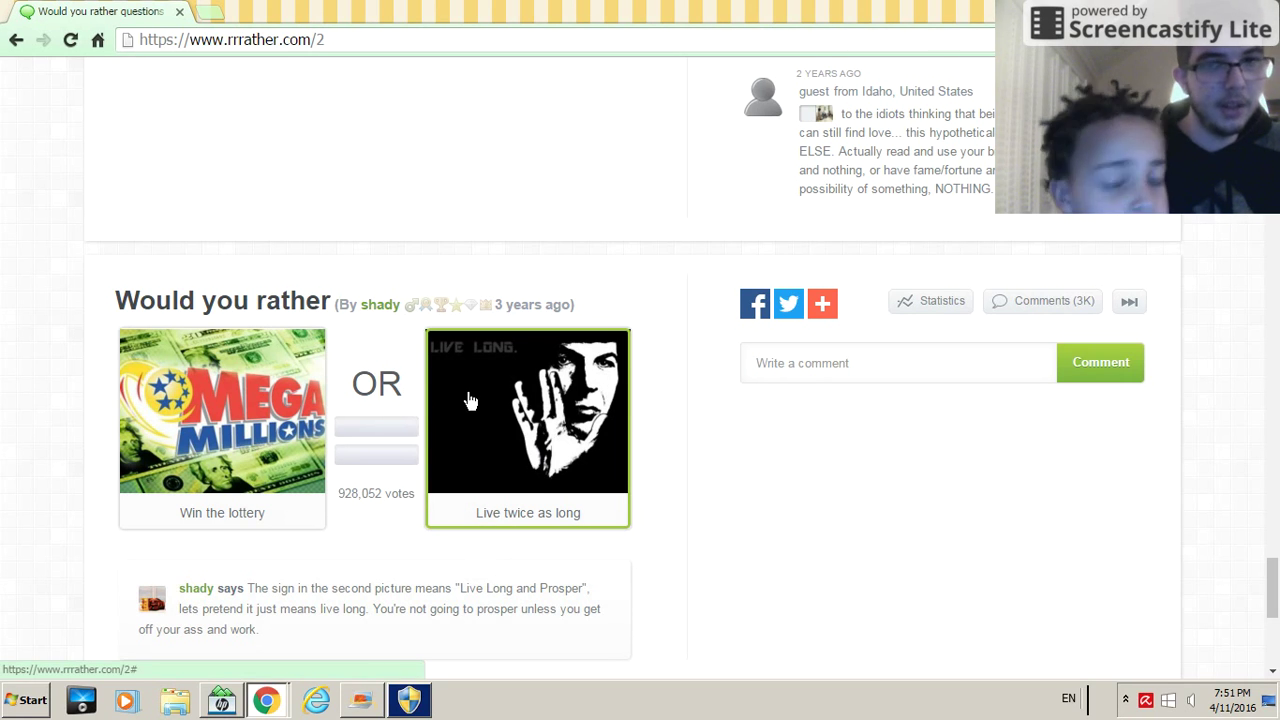
# - Vote 'Live twice as long' over winning the lottery, revealing the 60%/40% split and comments
pyautogui.click(527, 412)
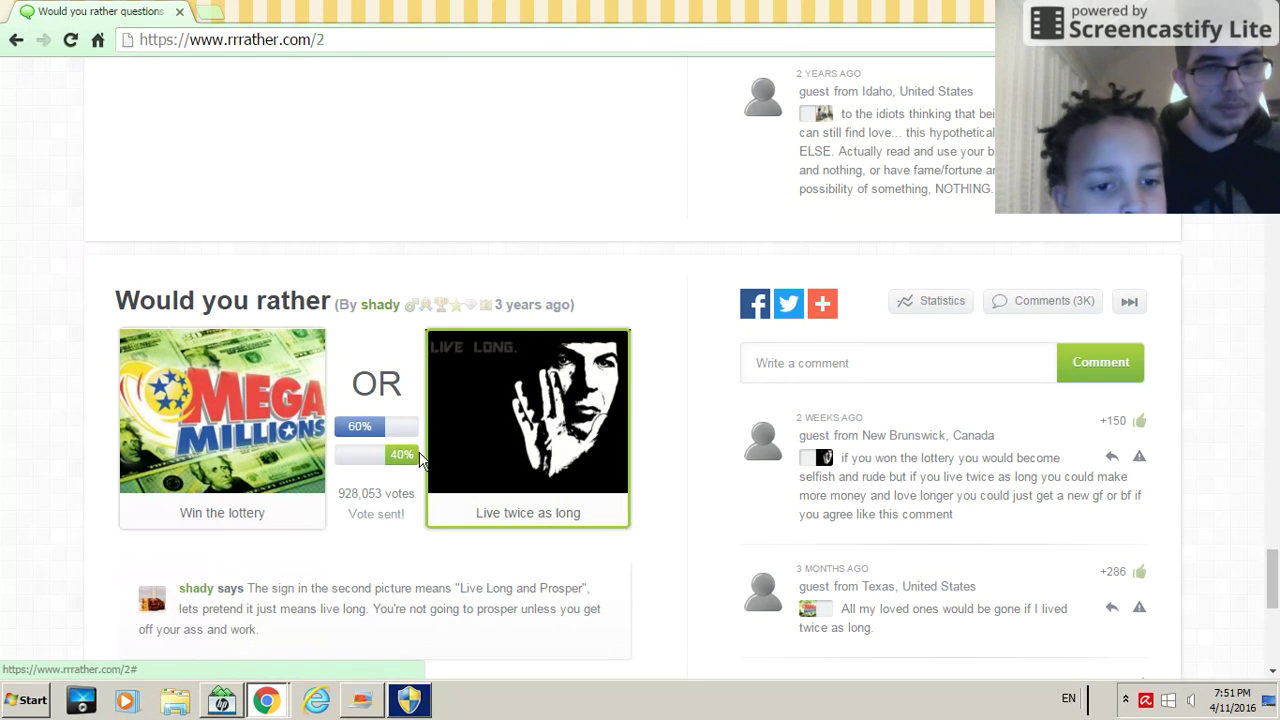
pyautogui.moveTo(641, 554)
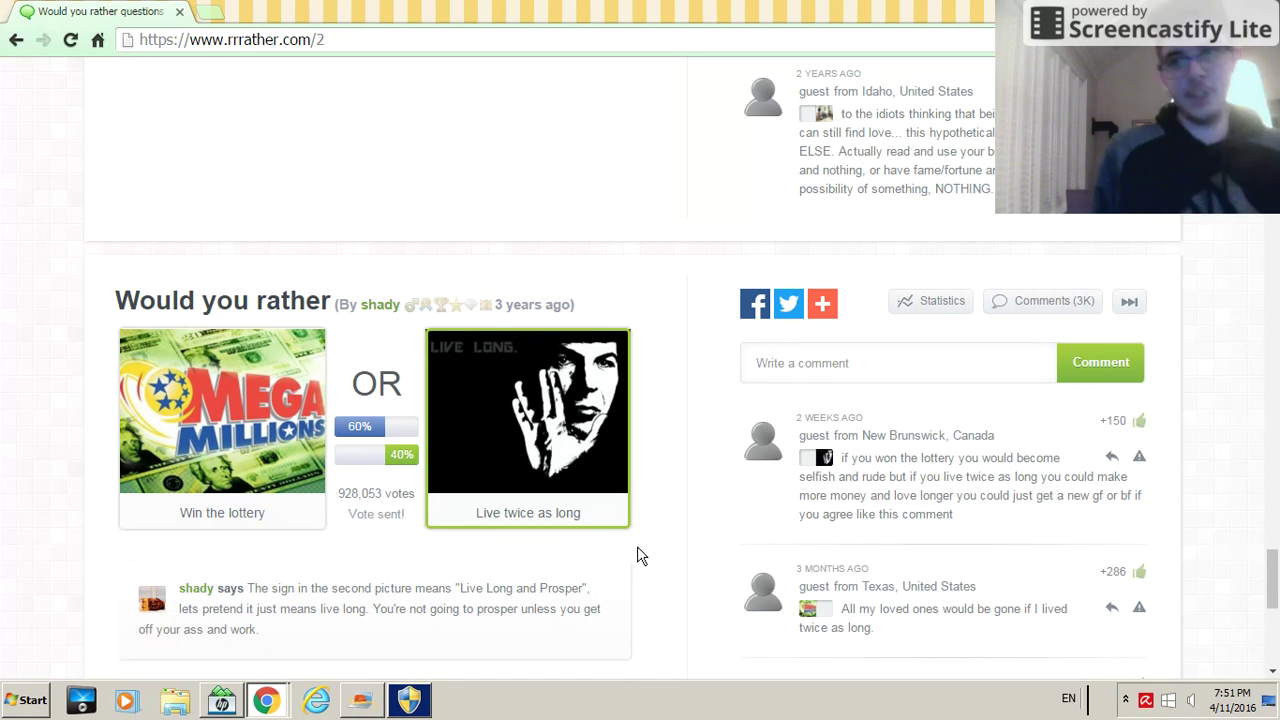
pyautogui.moveTo(865, 268)
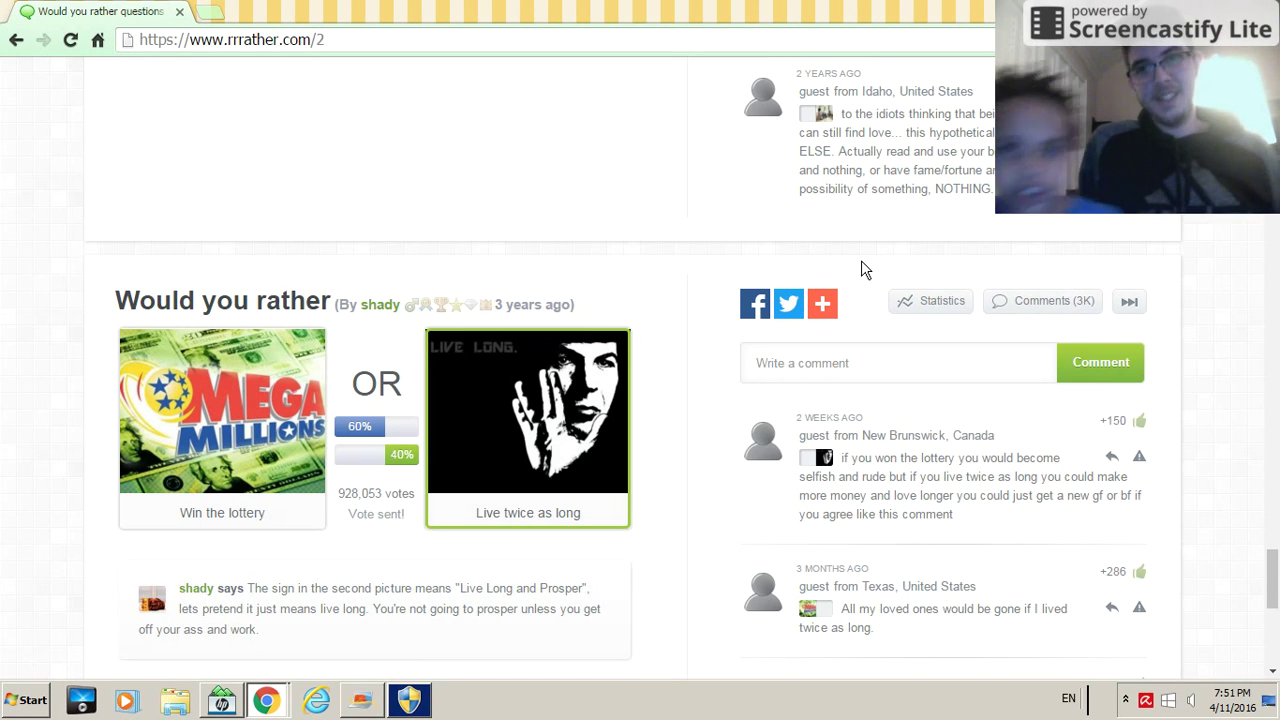